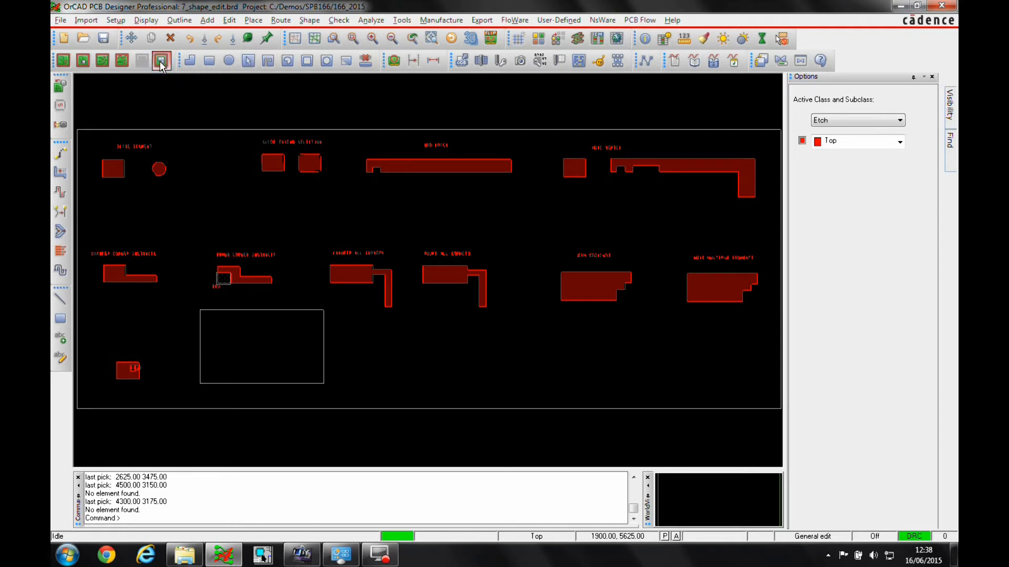
# Step: Turn on the Shape Edit application mode from the toolbar
pyautogui.click(158, 61)
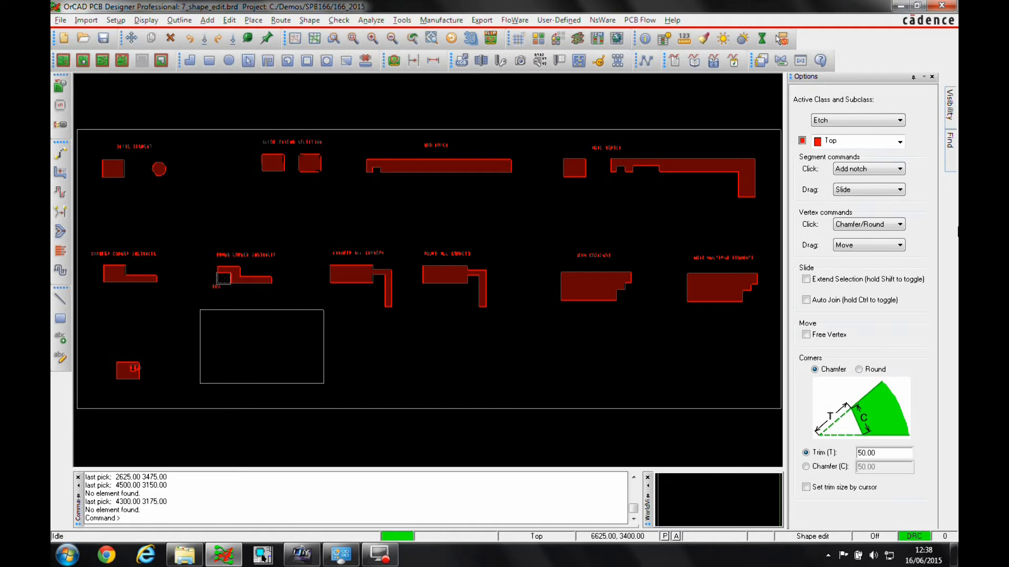
pyautogui.moveTo(141, 105)
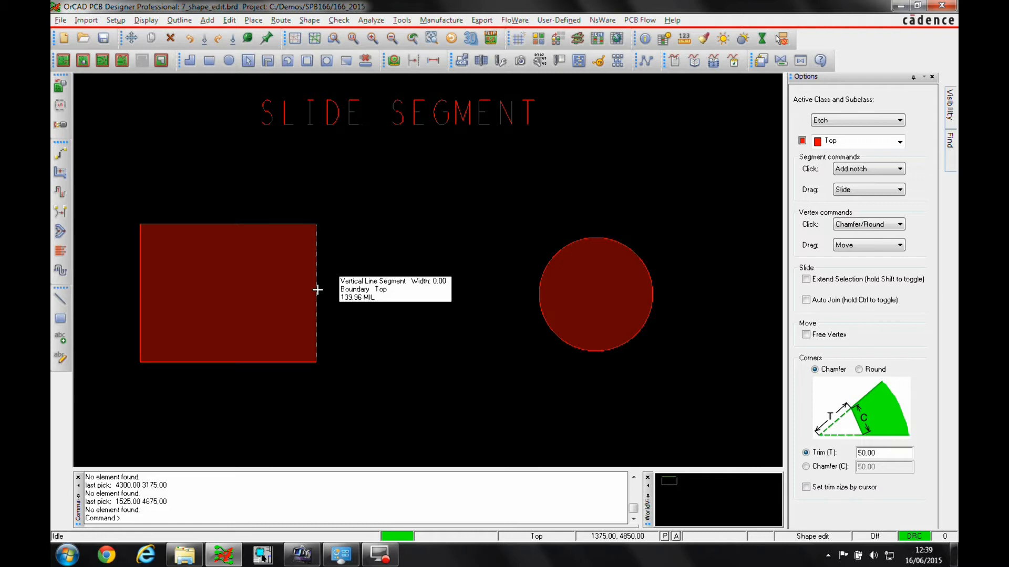
# Step: Slide the square's right and top edges outward and set Segment commands Click to Slide
pyautogui.rightClick(319, 290)
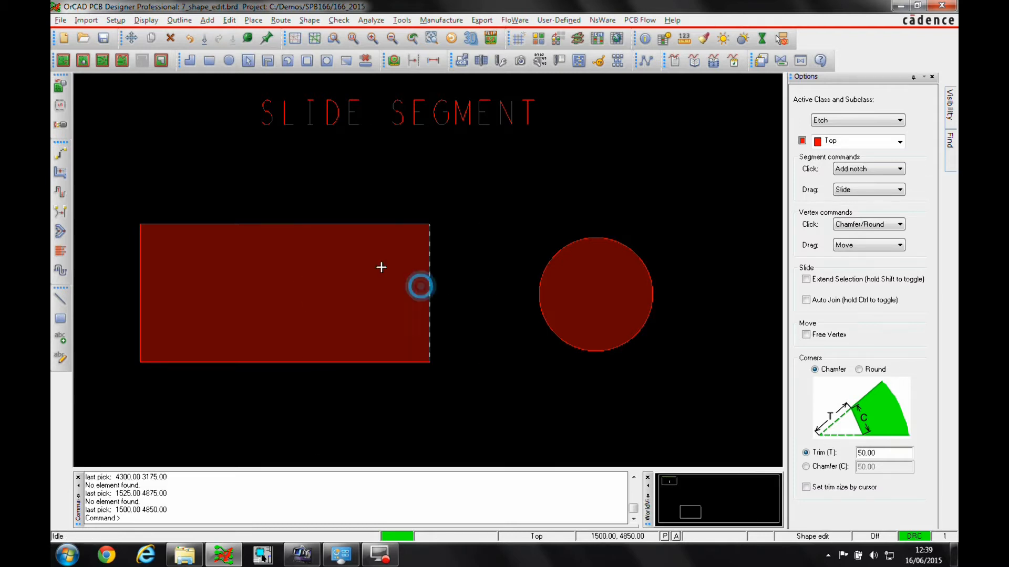
pyautogui.rightClick(329, 207)
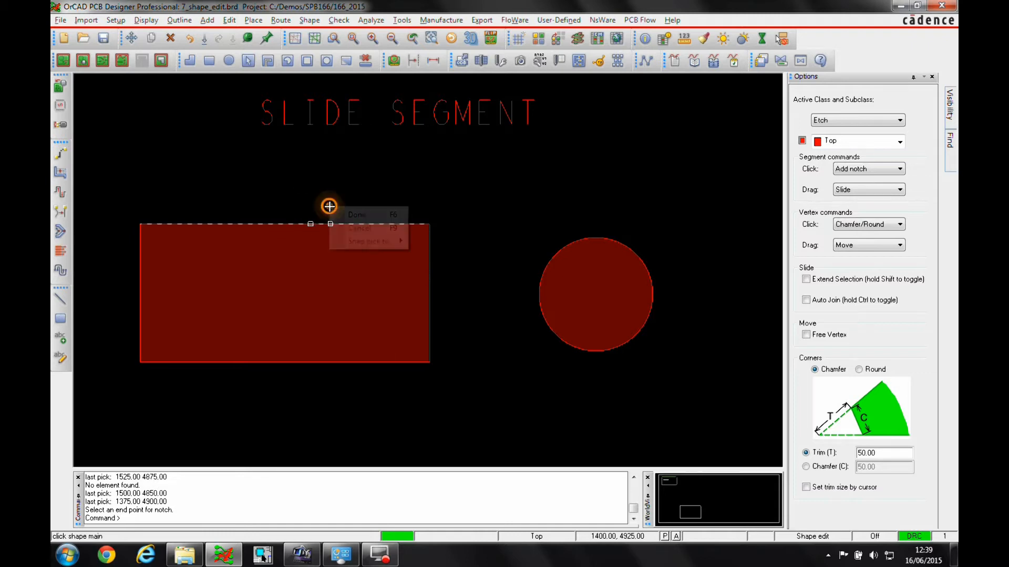
pyautogui.click(355, 215)
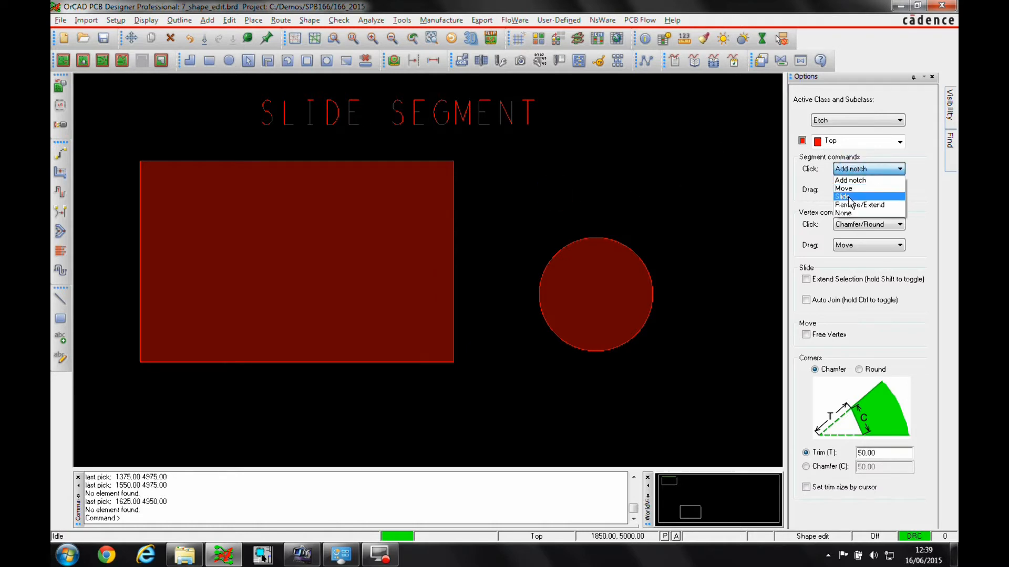
pyautogui.click(843, 197)
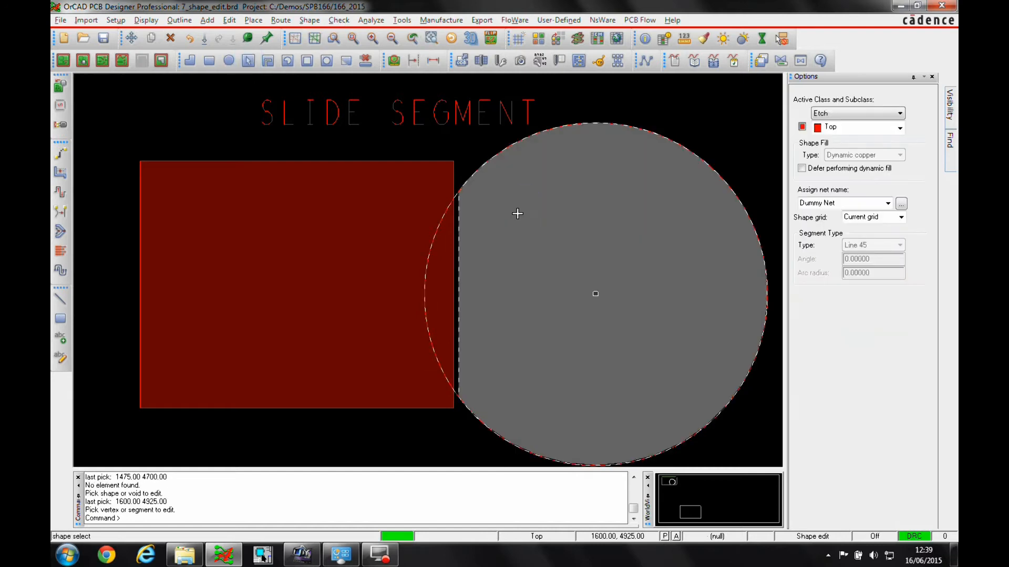
# Step: Raise the large circle's fill priority above the square, then choose Done
pyautogui.rightClick(517, 214)
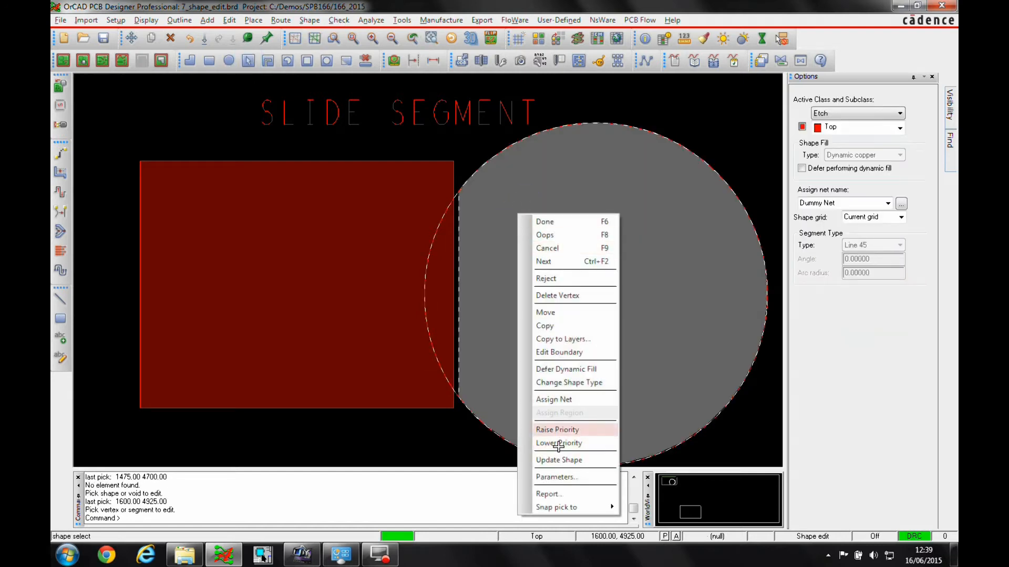
pyautogui.moveTo(562, 431)
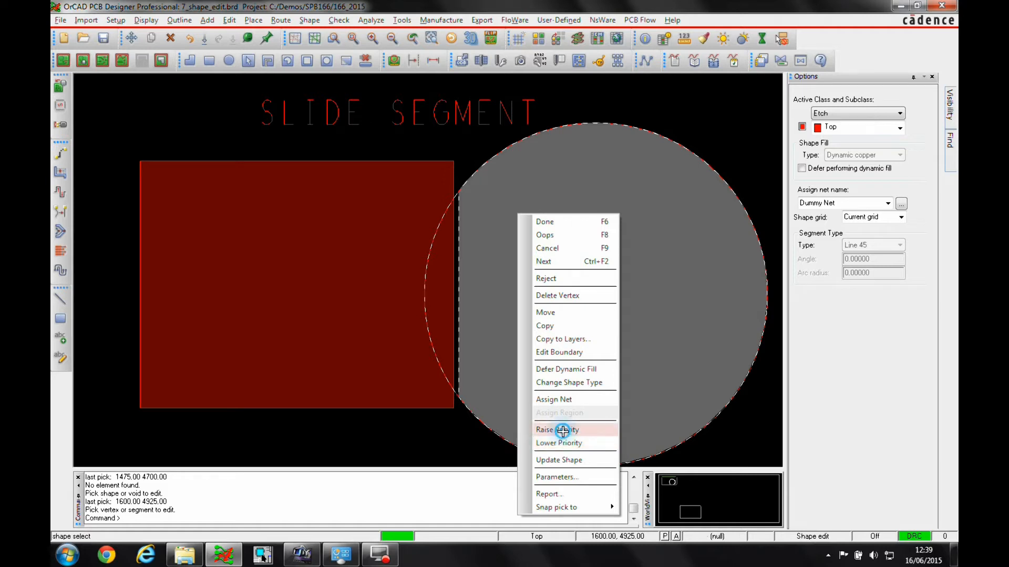
pyautogui.click(557, 429)
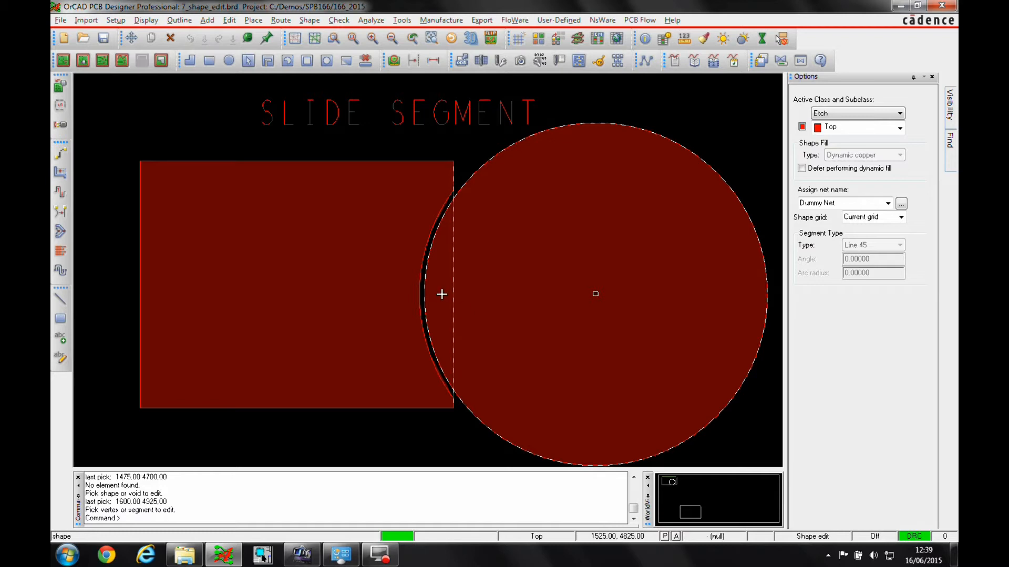
pyautogui.rightClick(443, 294)
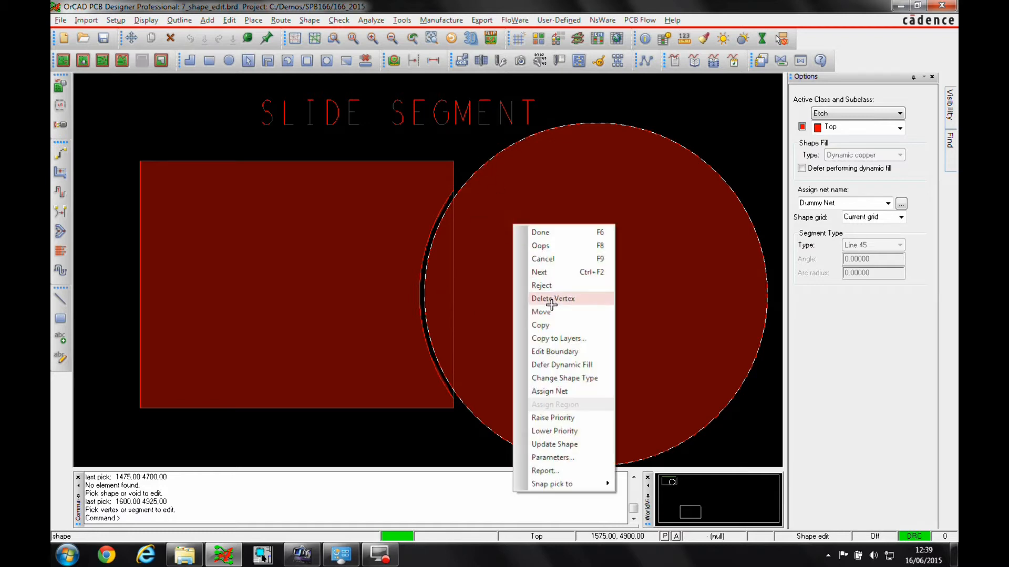
pyautogui.click(552, 298)
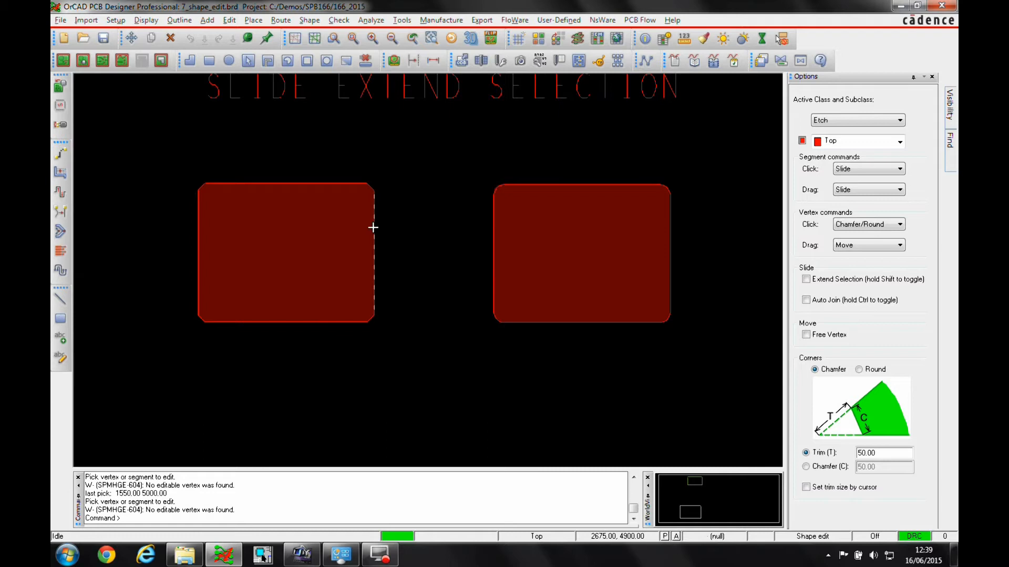
pyautogui.moveTo(440, 237)
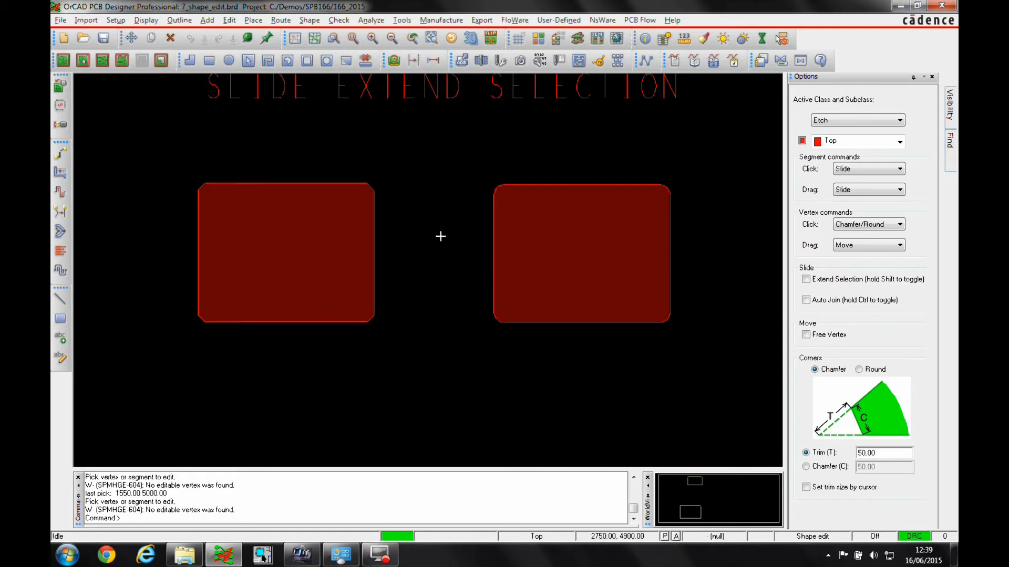
pyautogui.moveTo(387, 270)
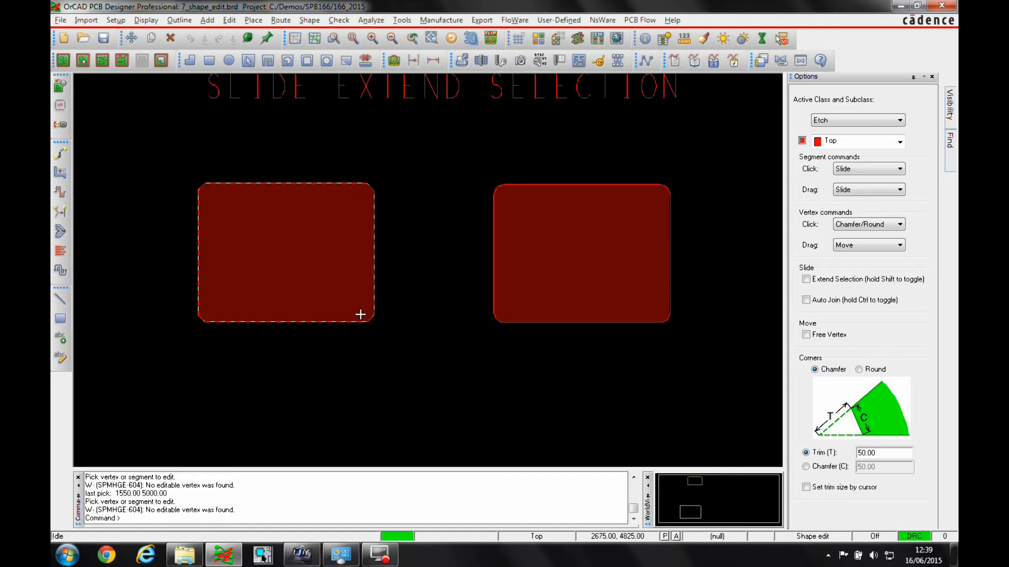
# Step: Slide the left rounded square's right edge with Extend Selection turned on
pyautogui.rightClick(375, 250)
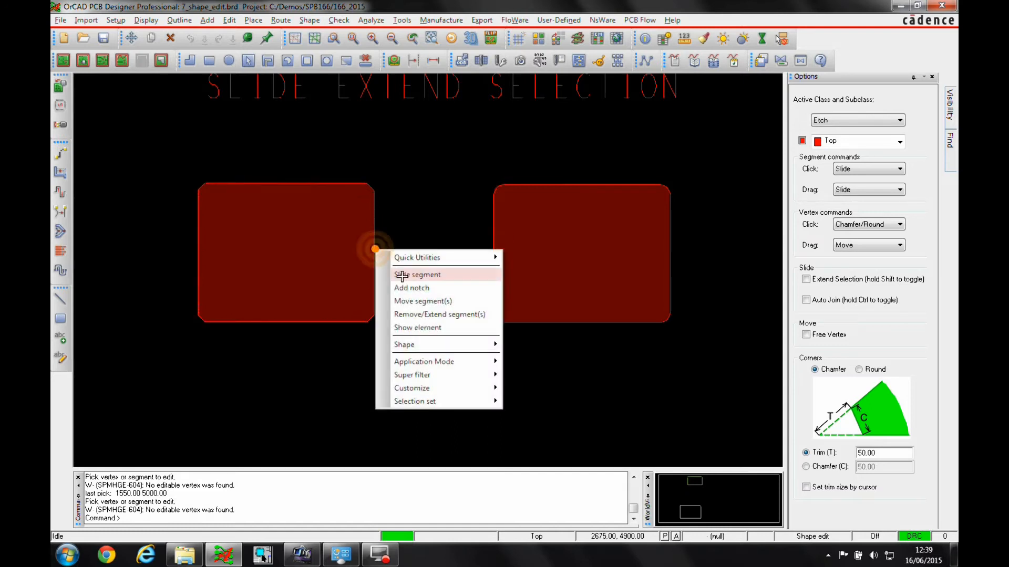
pyautogui.click(417, 275)
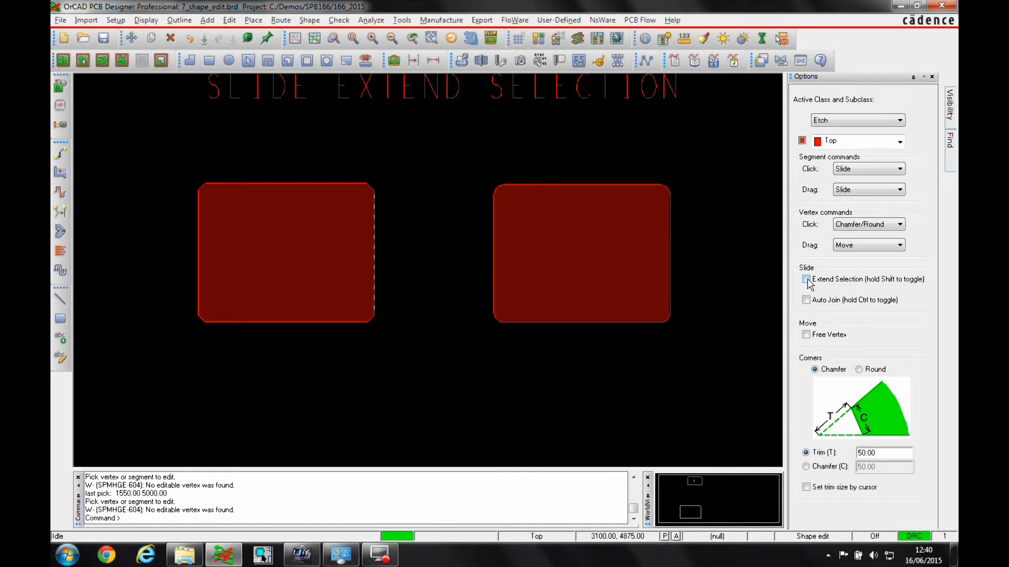
pyautogui.click(806, 279)
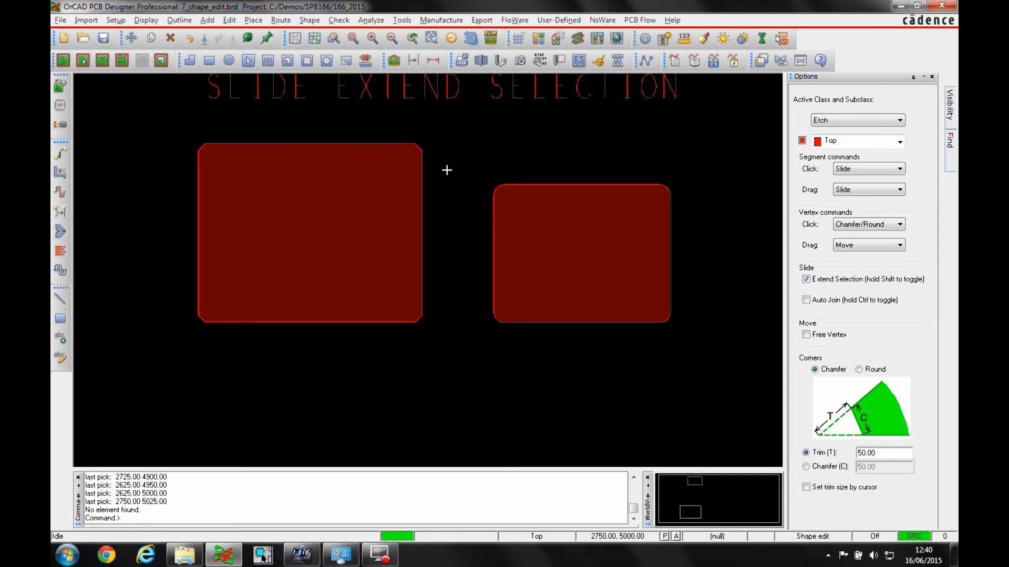
pyautogui.moveTo(869, 292)
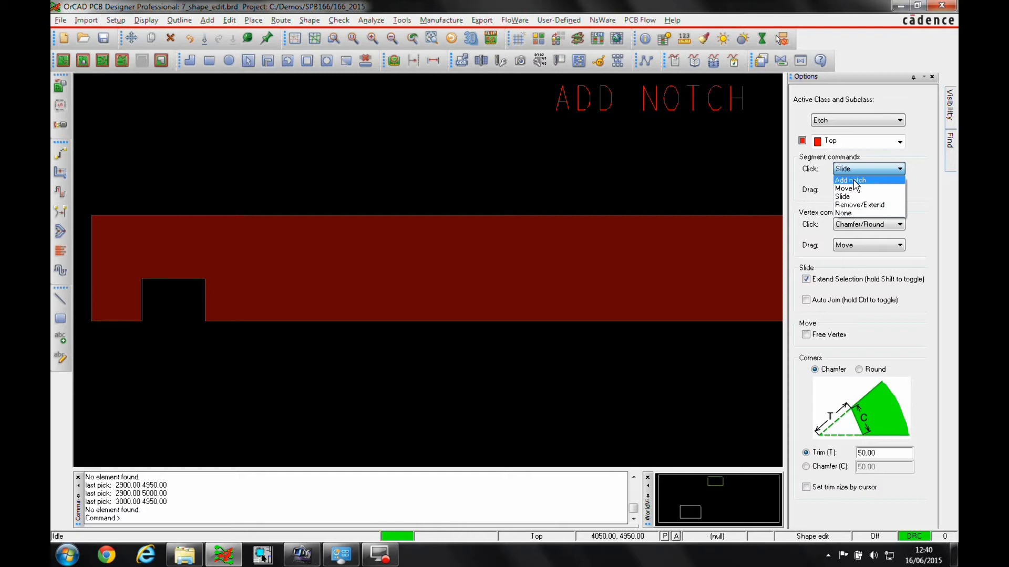
# Step: Set Segment Click to Add notch and cut a notch (ix 150) into the long shape's bottom edge
pyautogui.click(850, 181)
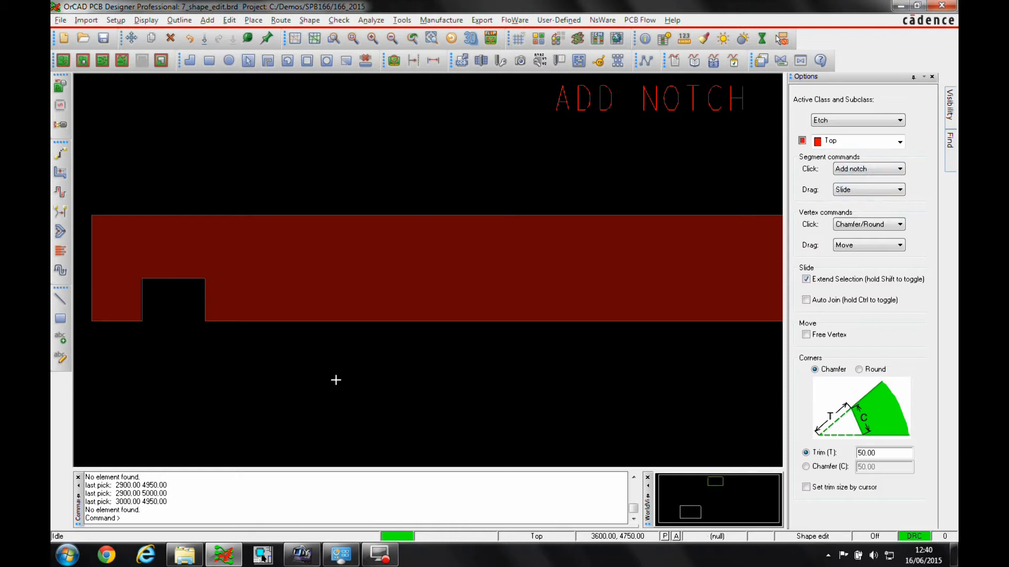
pyautogui.click(292, 321)
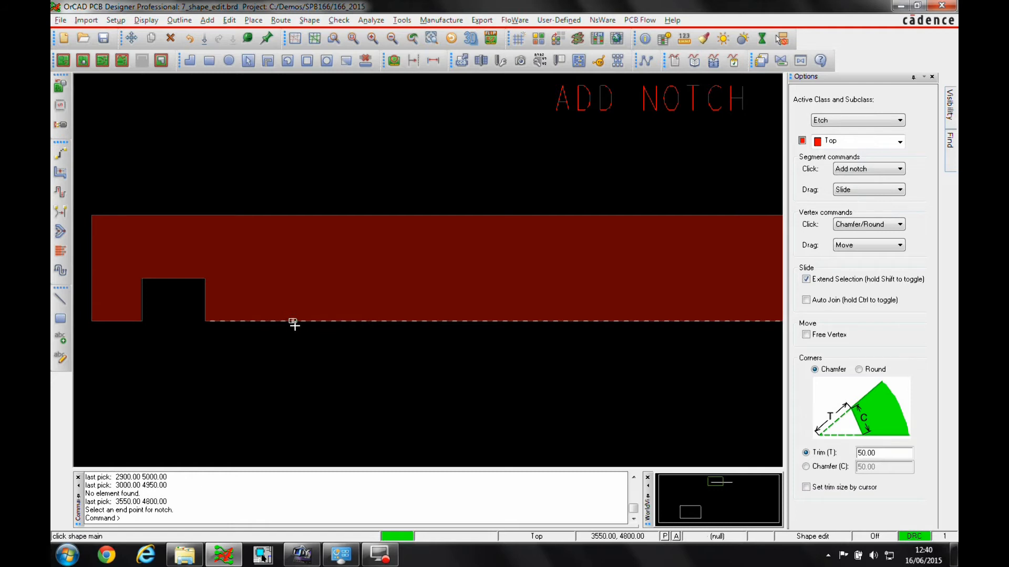
pyautogui.click(449, 322)
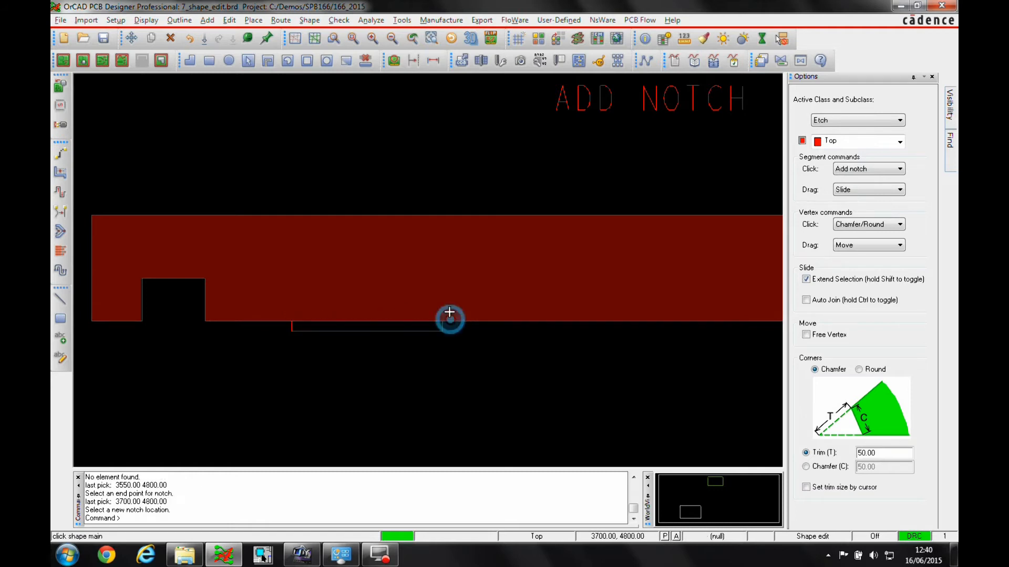
pyautogui.click(449, 320)
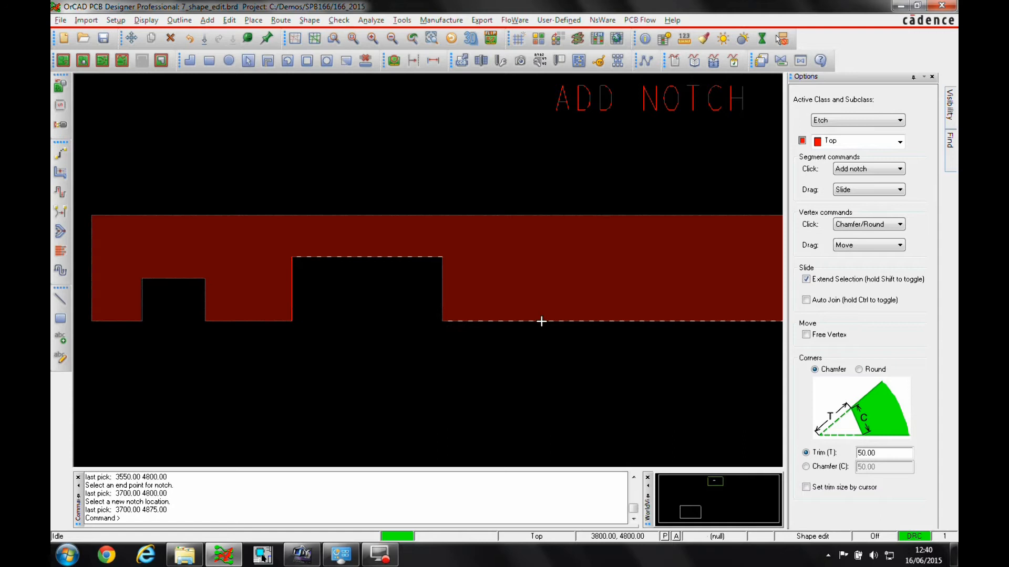
pyautogui.click(466, 322)
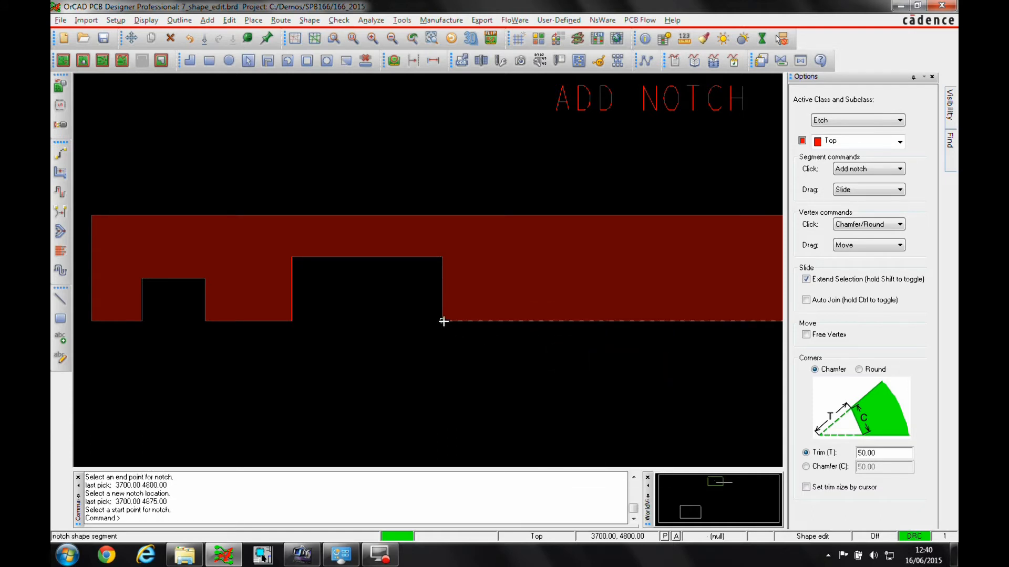
pyautogui.rightClick(442, 321)
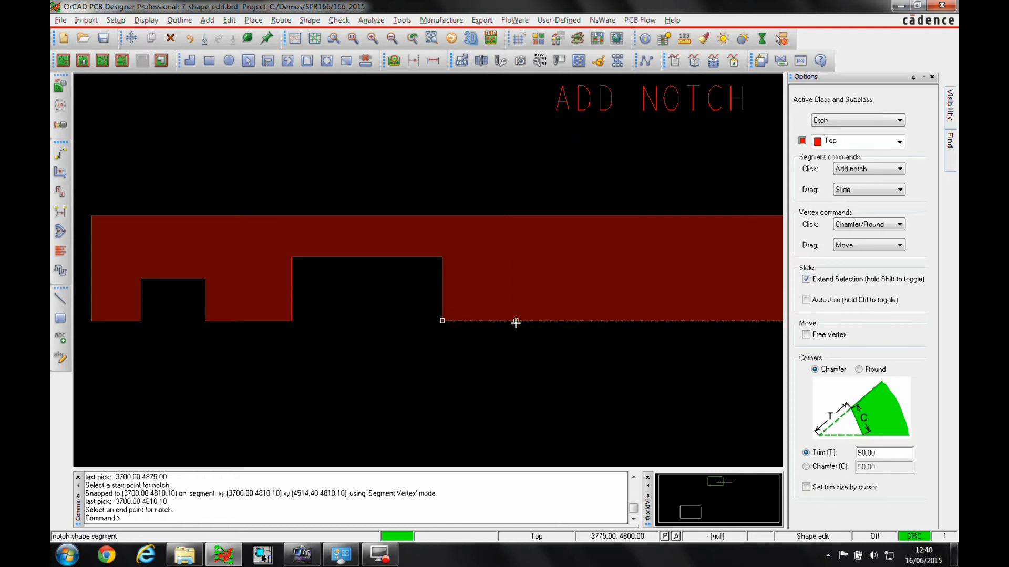
pyautogui.write('ix 150')
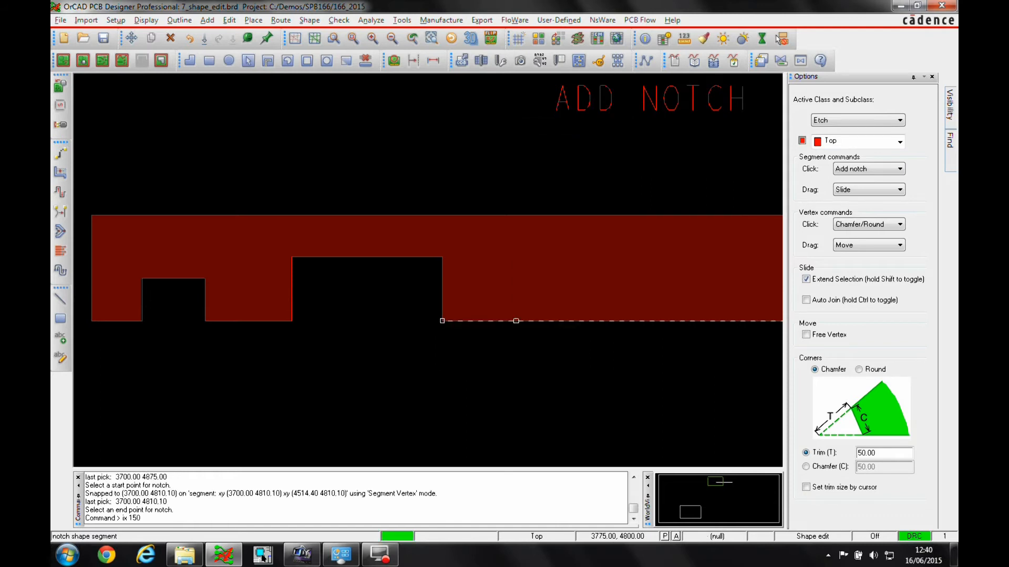
pyautogui.click(516, 323)
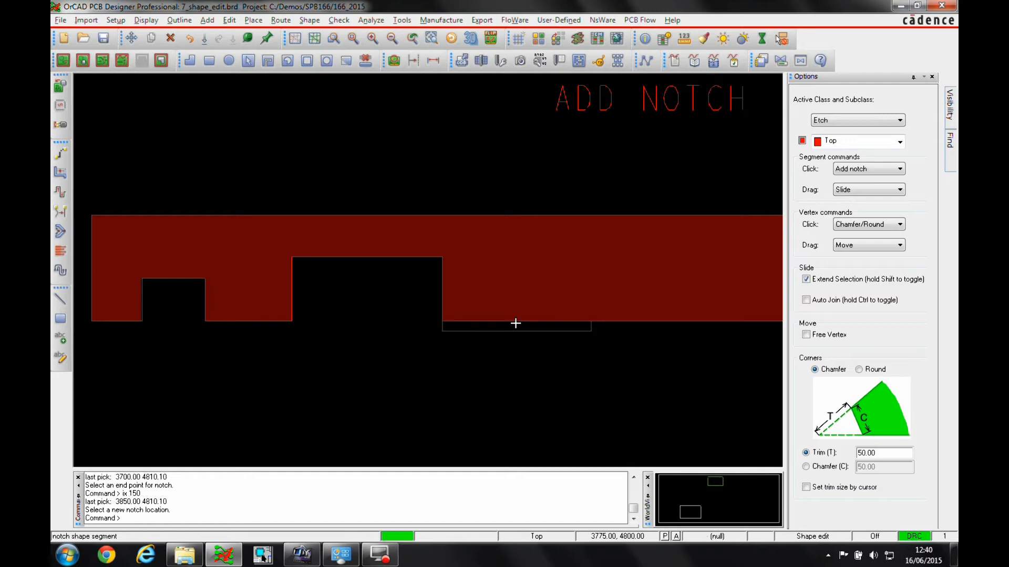
pyautogui.moveTo(520, 343)
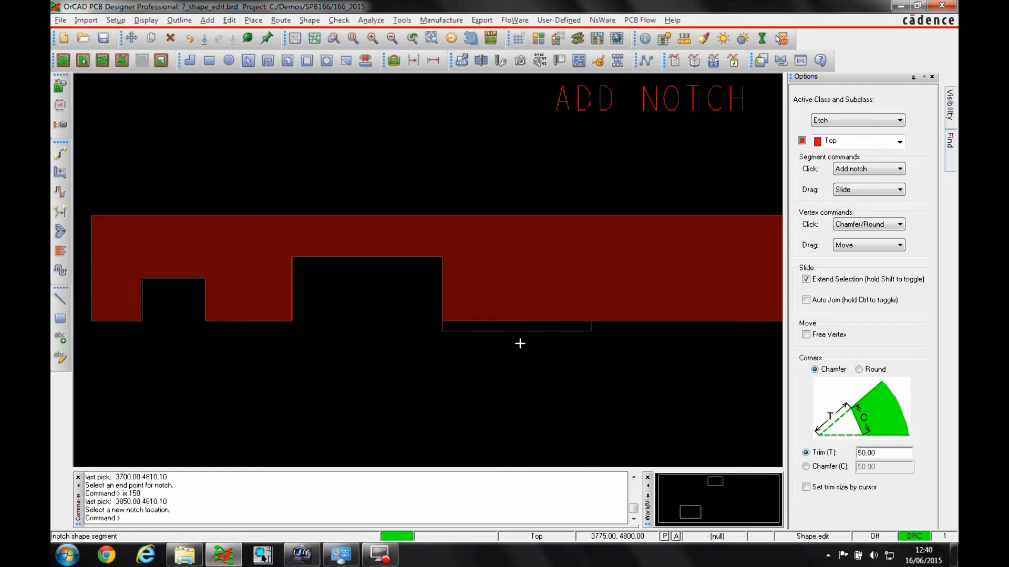
pyautogui.click(521, 392)
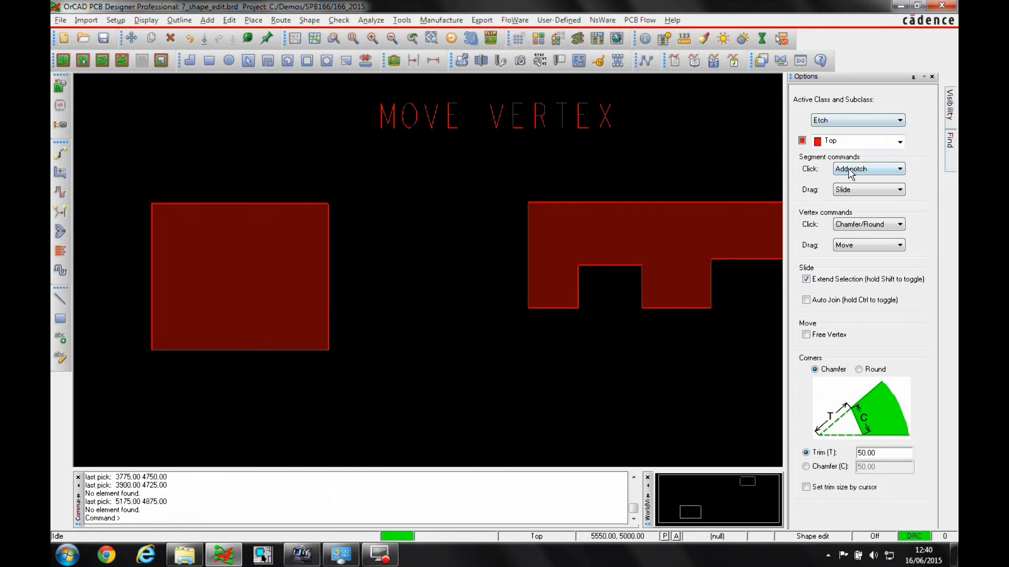
# Step: Set Segment commands Click and Drag to Move, then drag the square's top edge upward
pyautogui.click(869, 169)
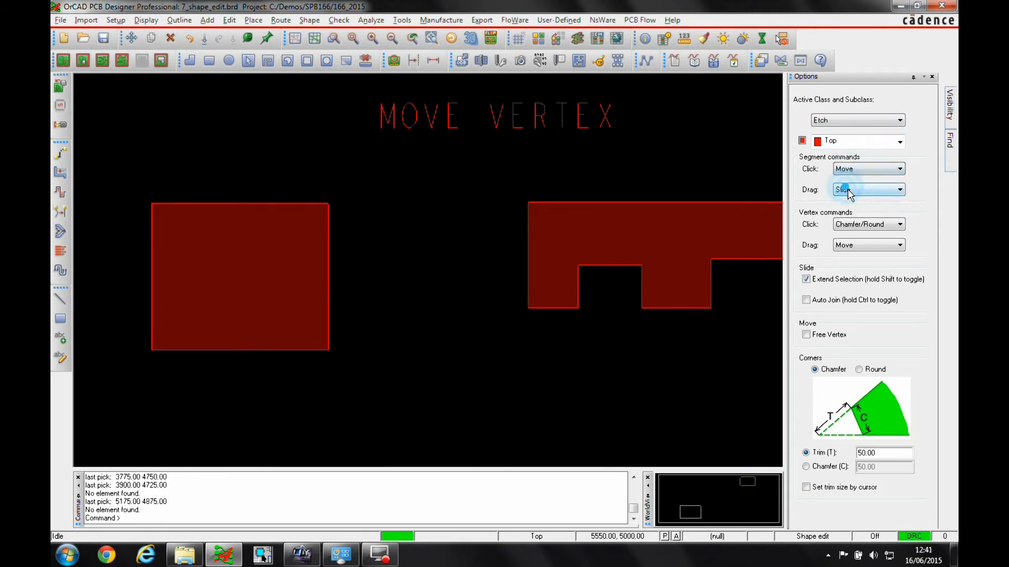
pyautogui.click(868, 190)
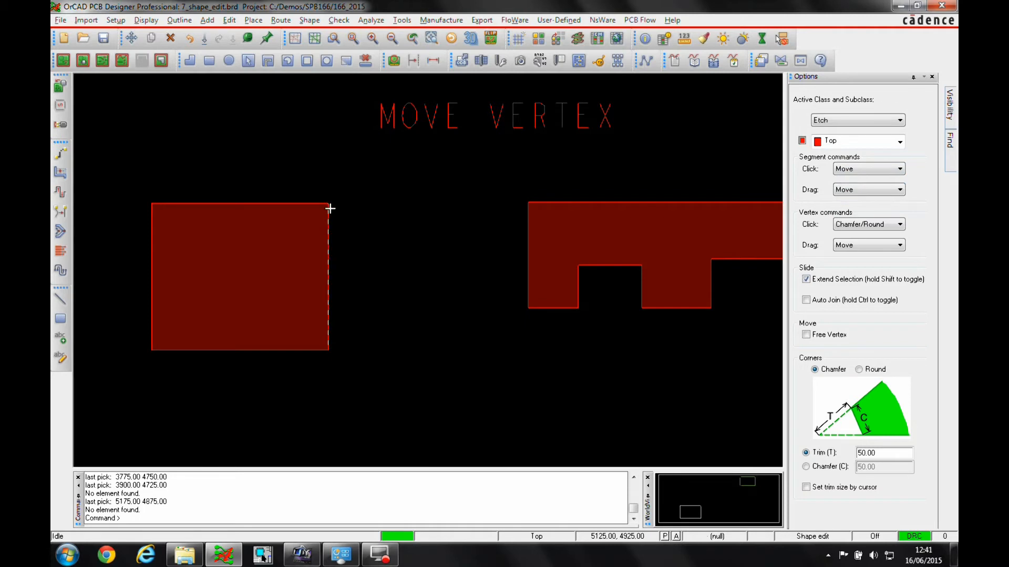
pyautogui.moveTo(327, 203)
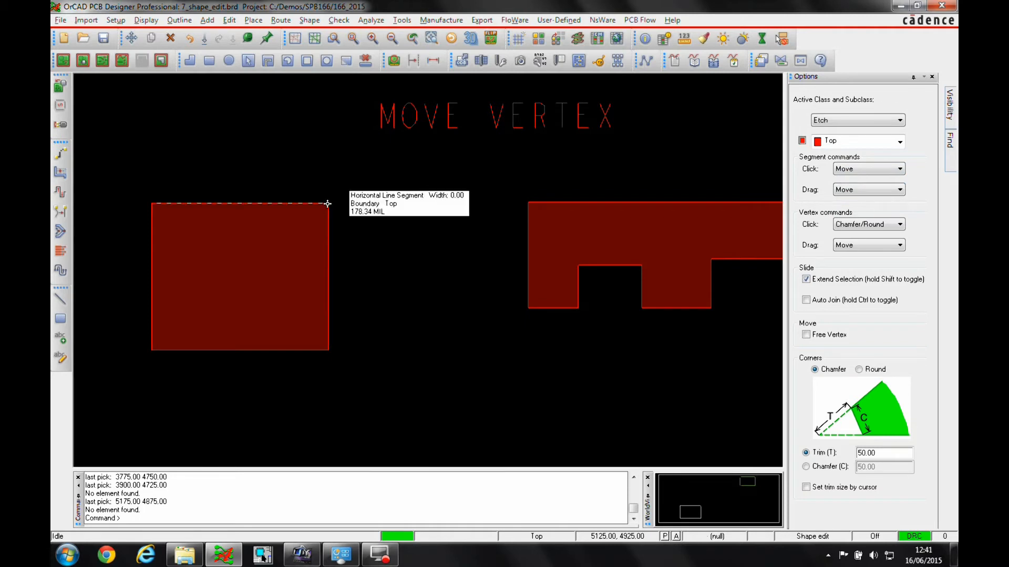
pyautogui.moveTo(328, 204); pyautogui.dragTo(383, 171)
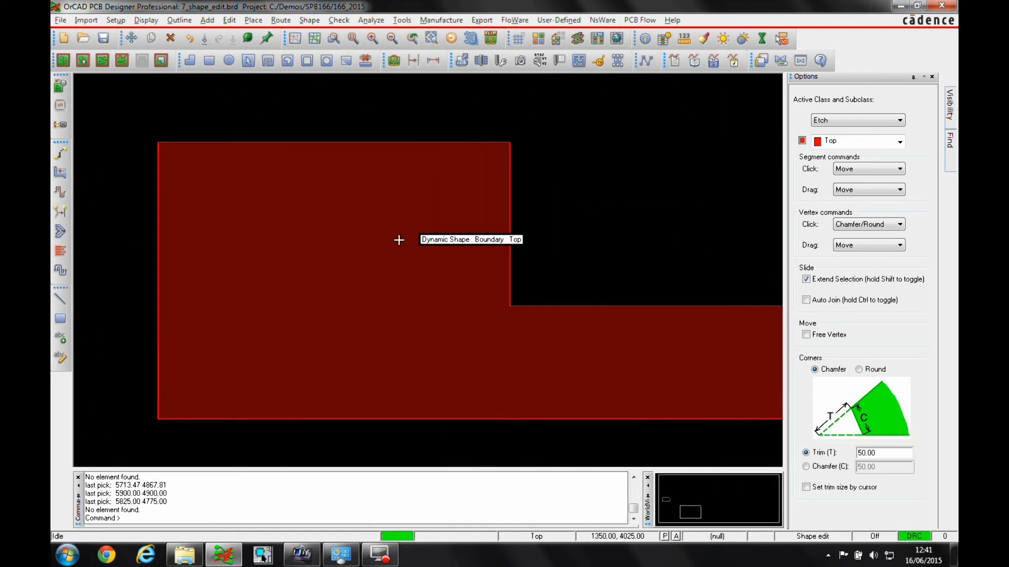
pyautogui.moveTo(822, 271)
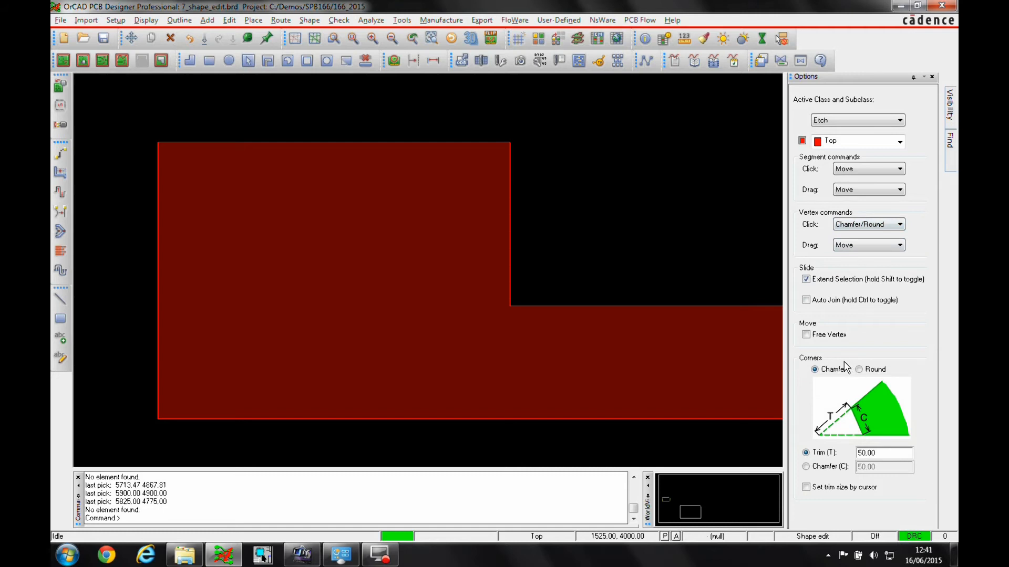
# Step: Set a 25-unit chamfer sized by cut length and pick a corner vertex
pyautogui.write('2')
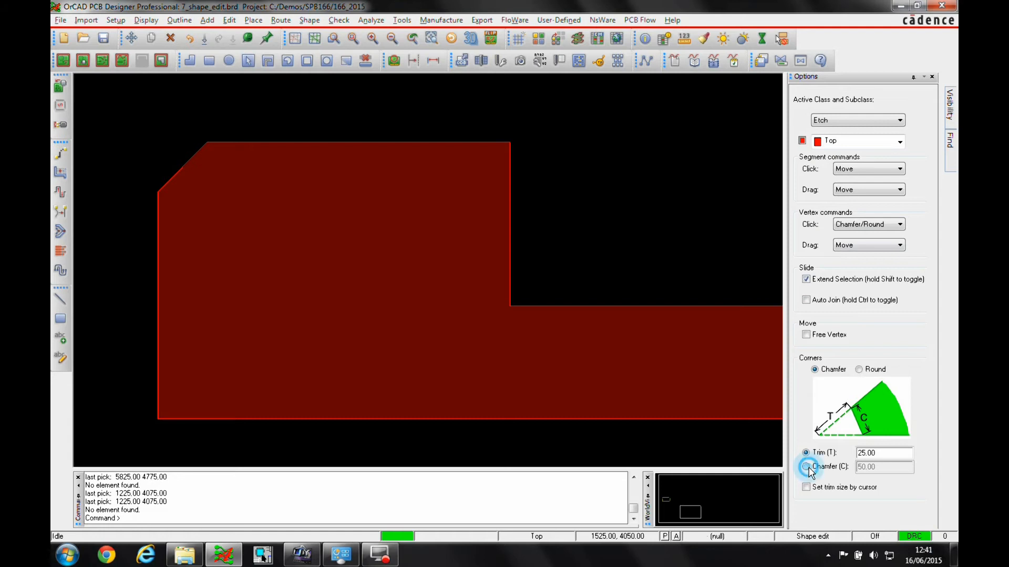
pyautogui.click(805, 466)
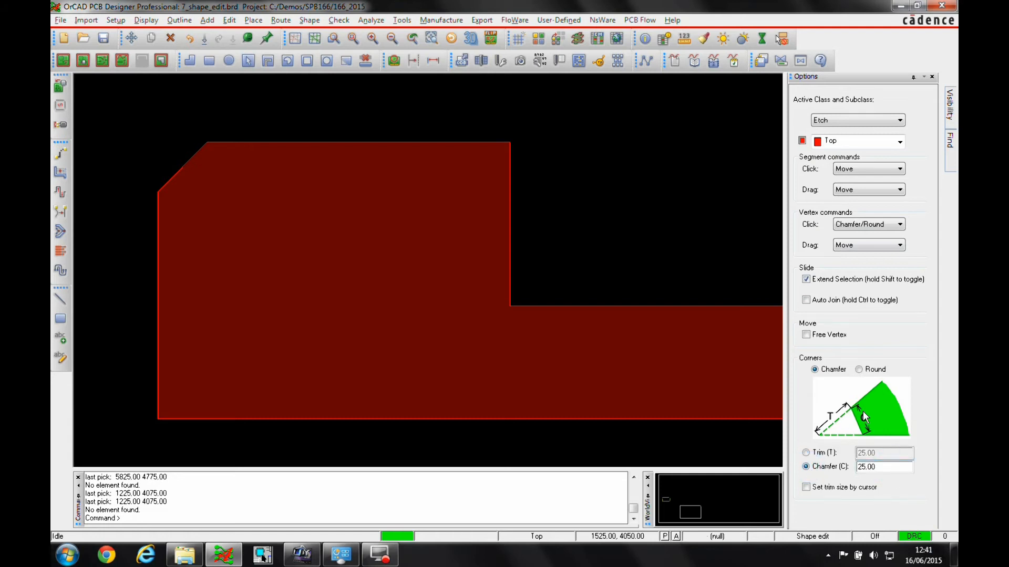
pyautogui.moveTo(507, 141)
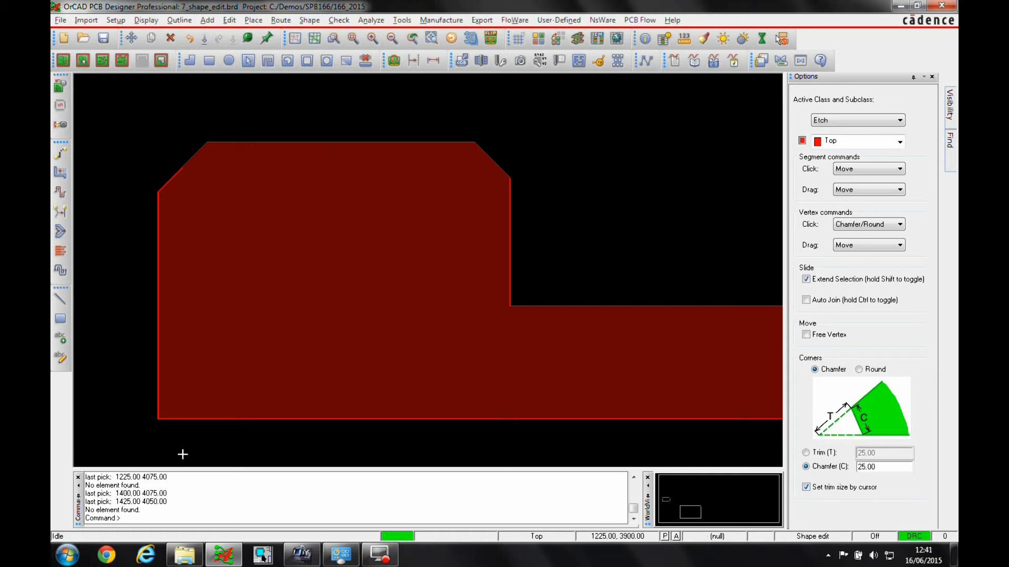
pyautogui.moveTo(159, 419)
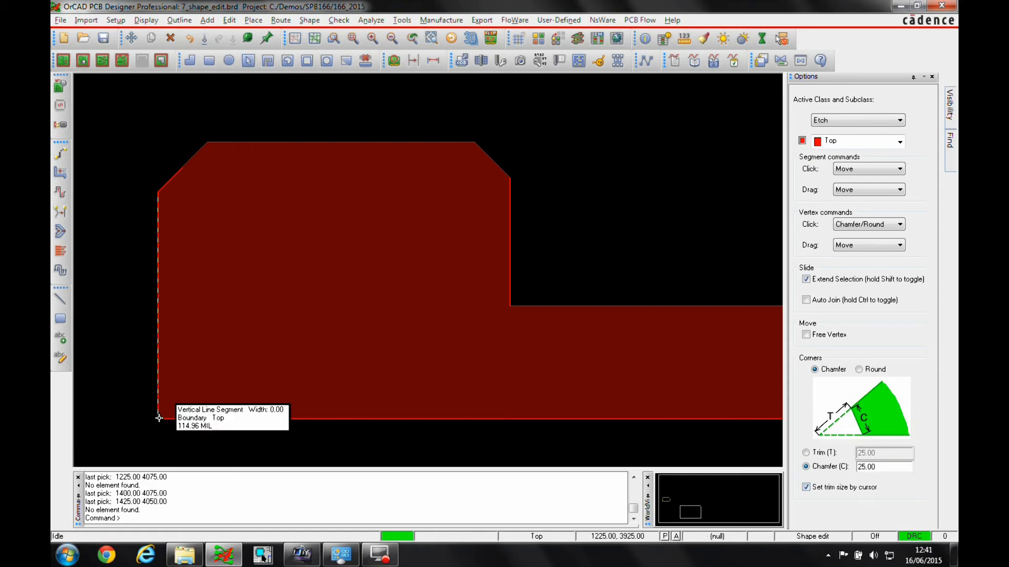
pyautogui.click(159, 418)
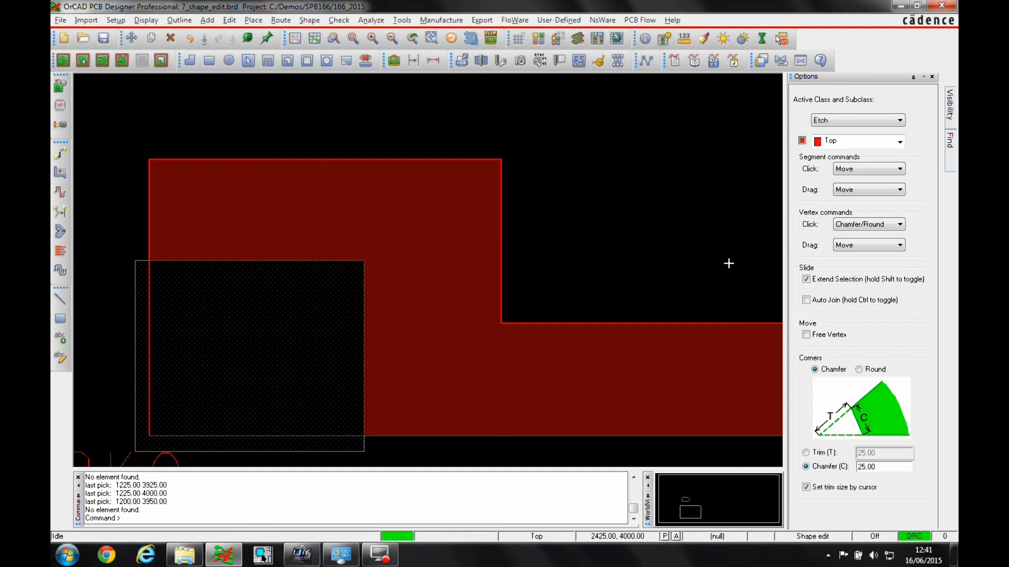
# Step: Round the copper shape's top corner and the dark rectangle's top-right corner
pyautogui.click(859, 369)
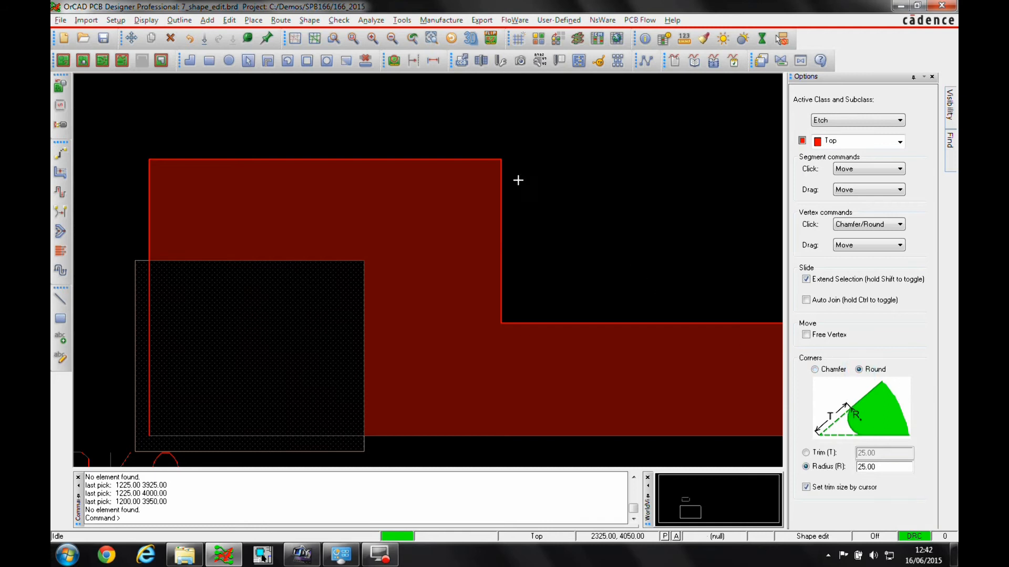
pyautogui.click(499, 159)
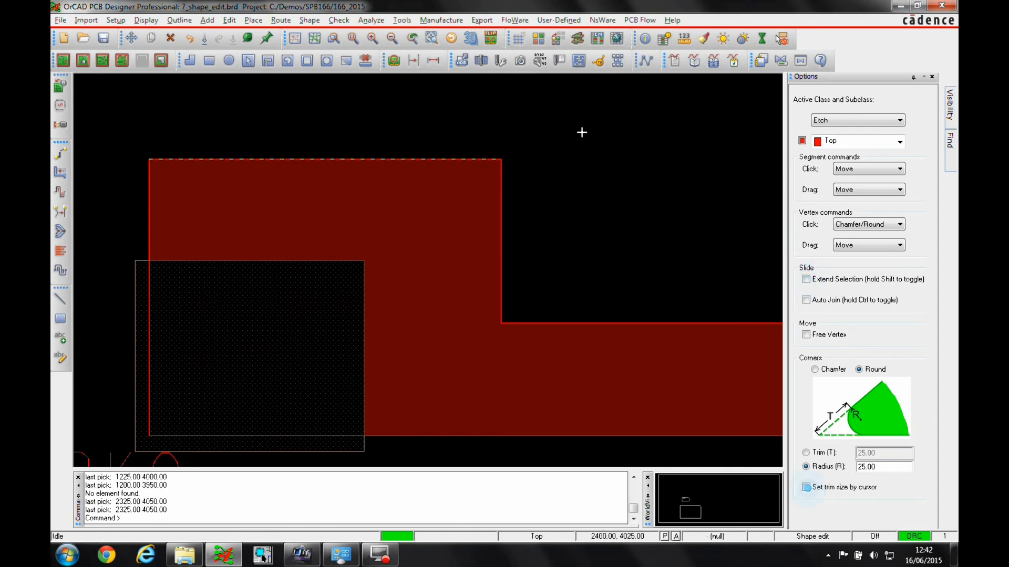
pyautogui.click(499, 159)
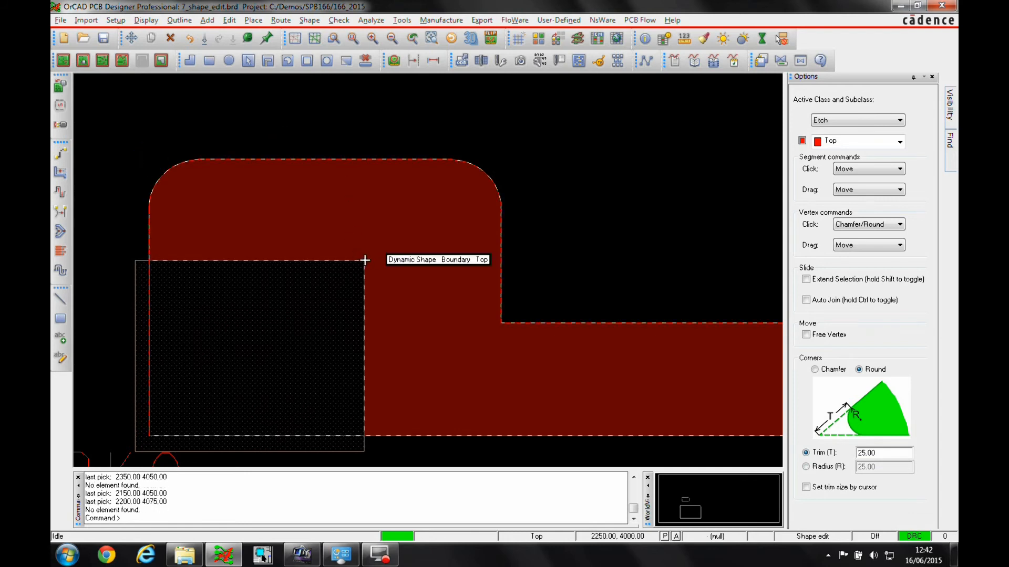
pyautogui.click(364, 260)
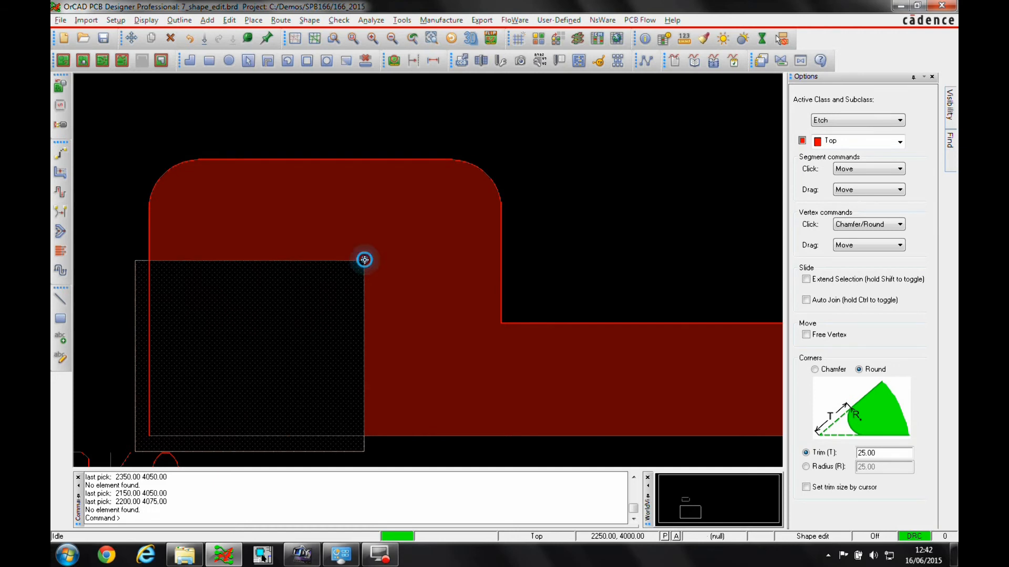
pyautogui.click(363, 260)
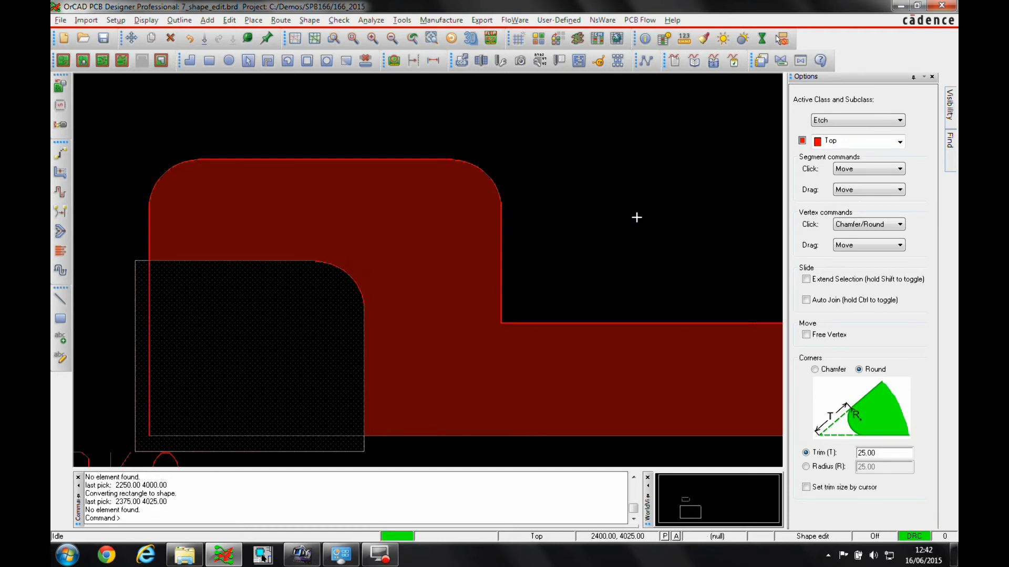
pyautogui.moveTo(709, 194)
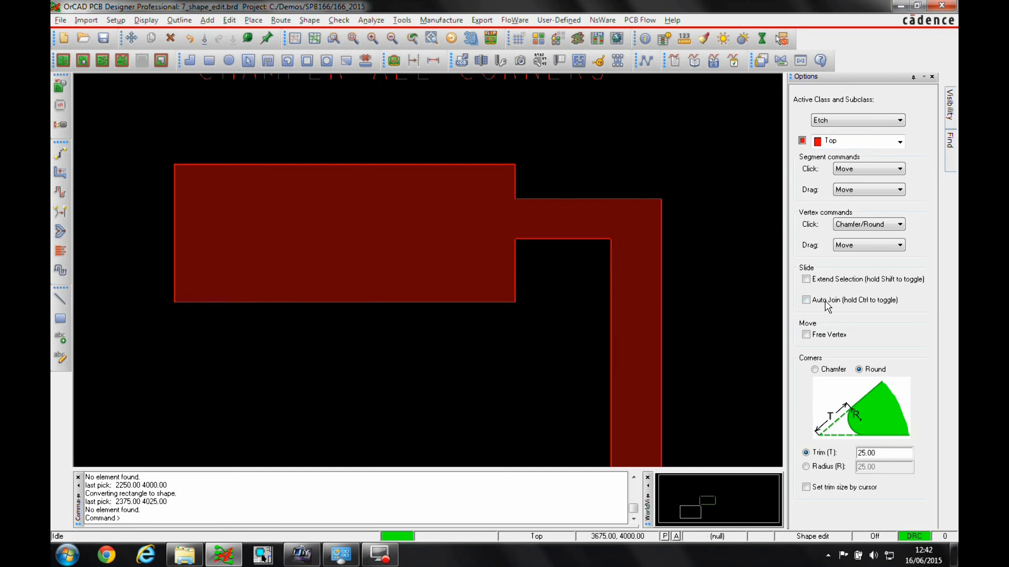
# Step: Set a 10-unit trim with Round corners and round the stepped copper shape's corners
pyautogui.click(814, 370)
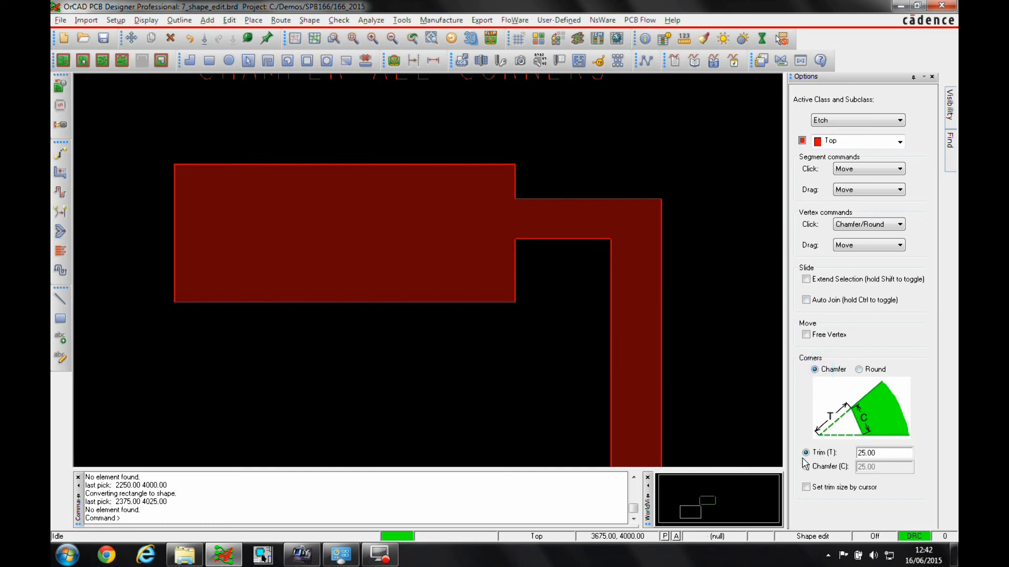
pyautogui.write('10')
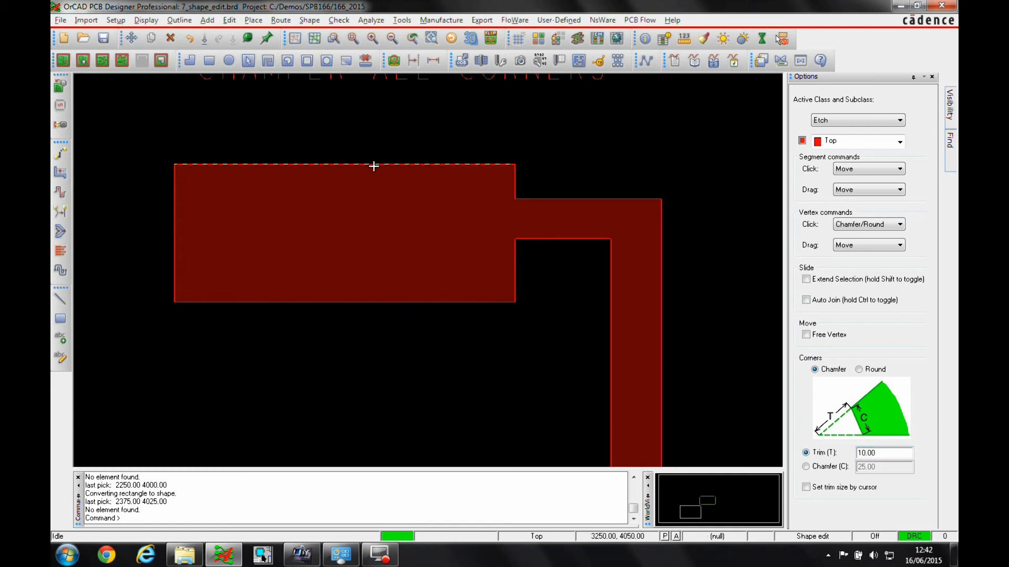
pyautogui.rightClick(371, 163)
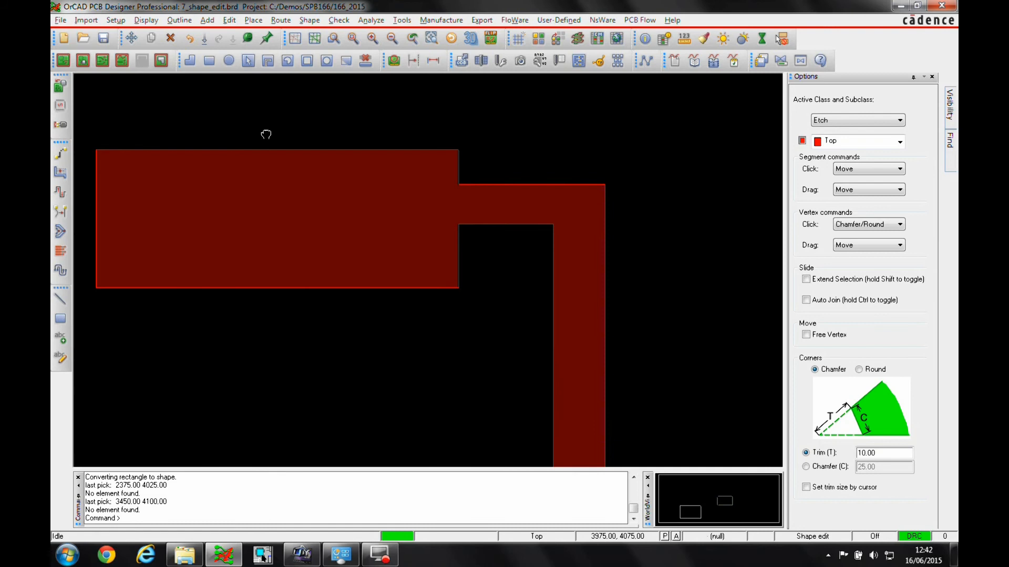
pyautogui.click(858, 369)
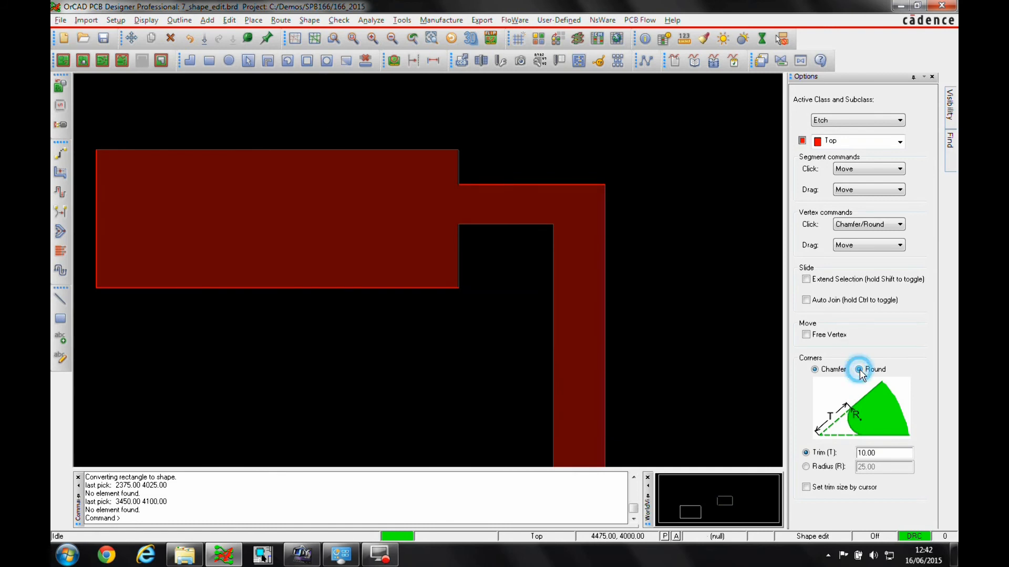
pyautogui.click(858, 370)
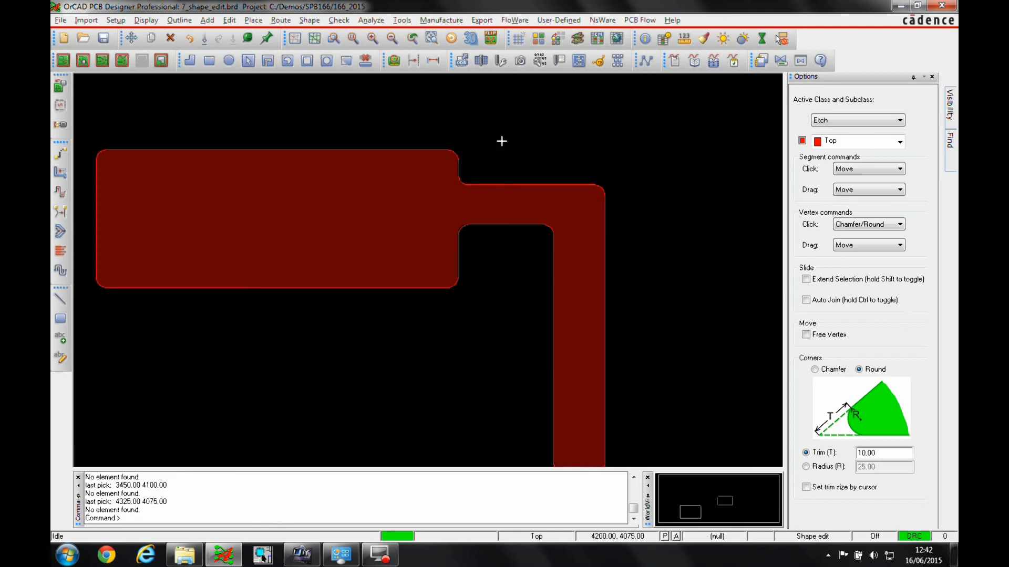
pyautogui.moveTo(462, 150)
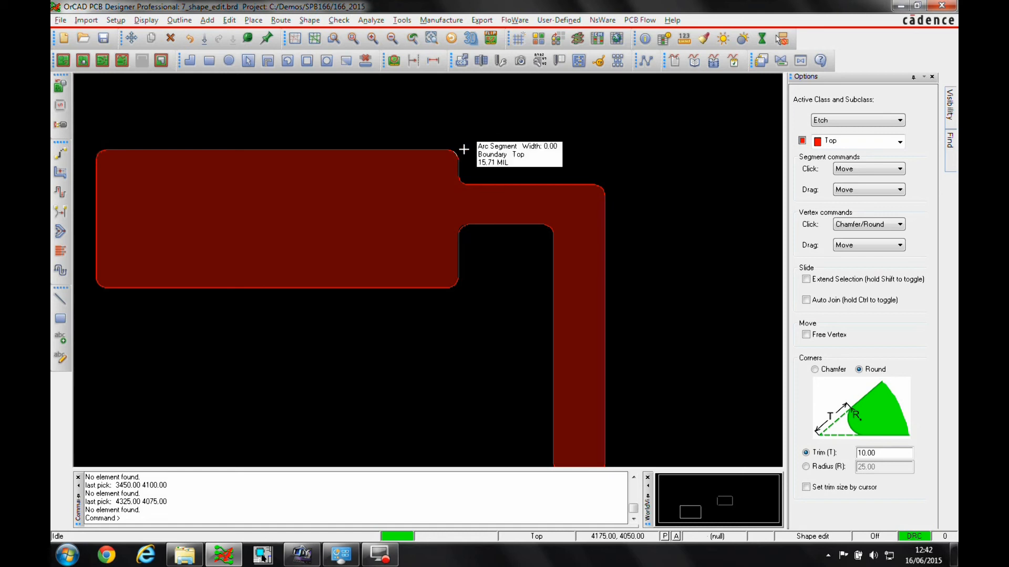
# Step: Remove the arc at the step corner with Remove/Extend segment(s), restoring a square corner
pyautogui.rightClick(464, 149)
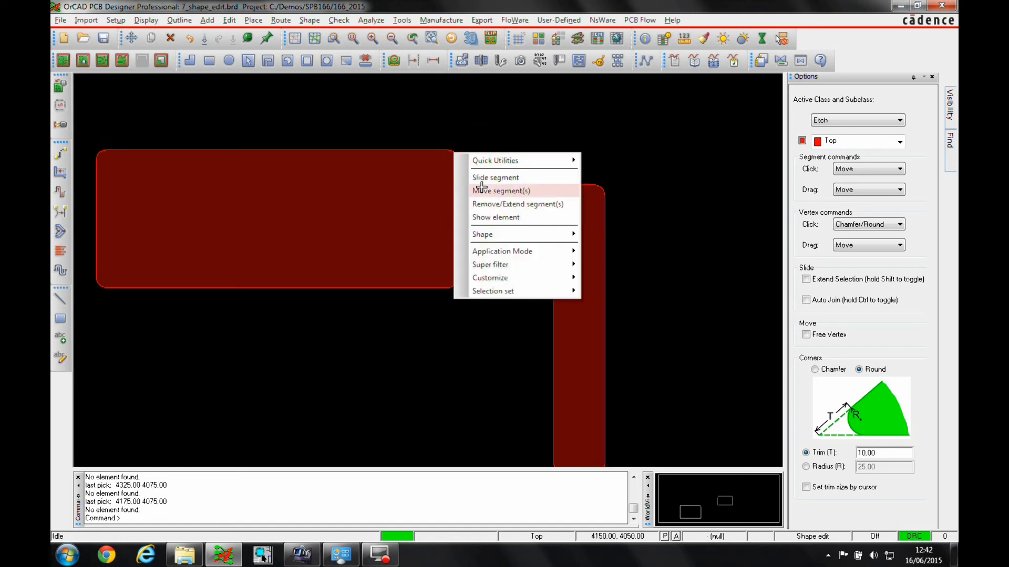
pyautogui.click(501, 191)
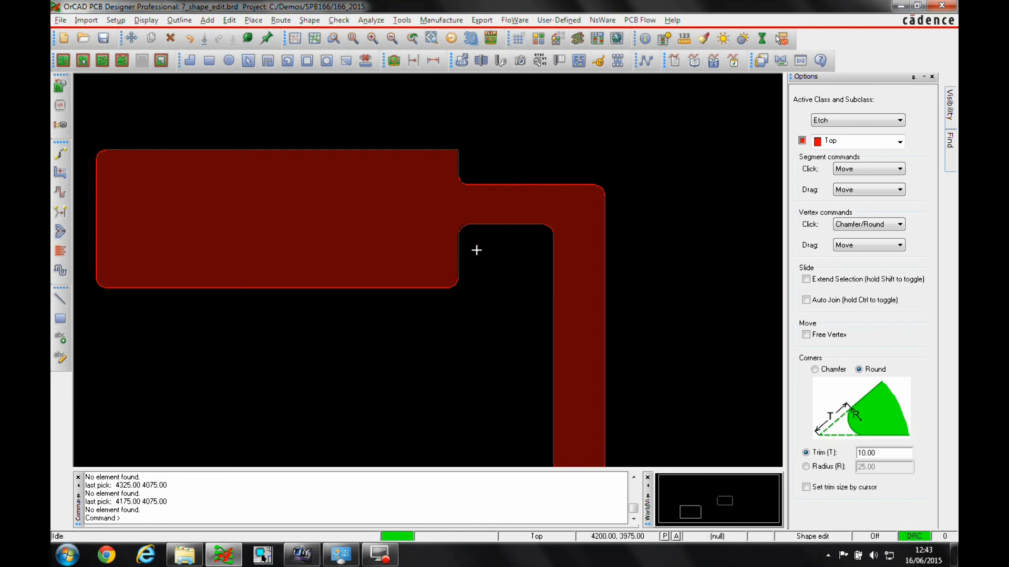
pyautogui.rightClick(476, 251)
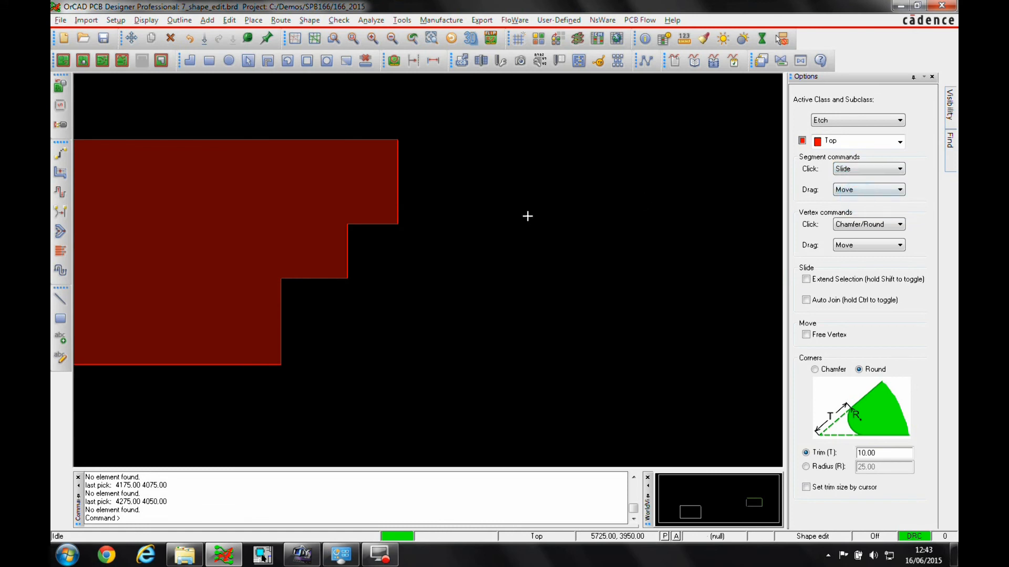
# Step: Slide the top step's right edge outward and turn on Auto Join for sliding
pyautogui.click(326, 177)
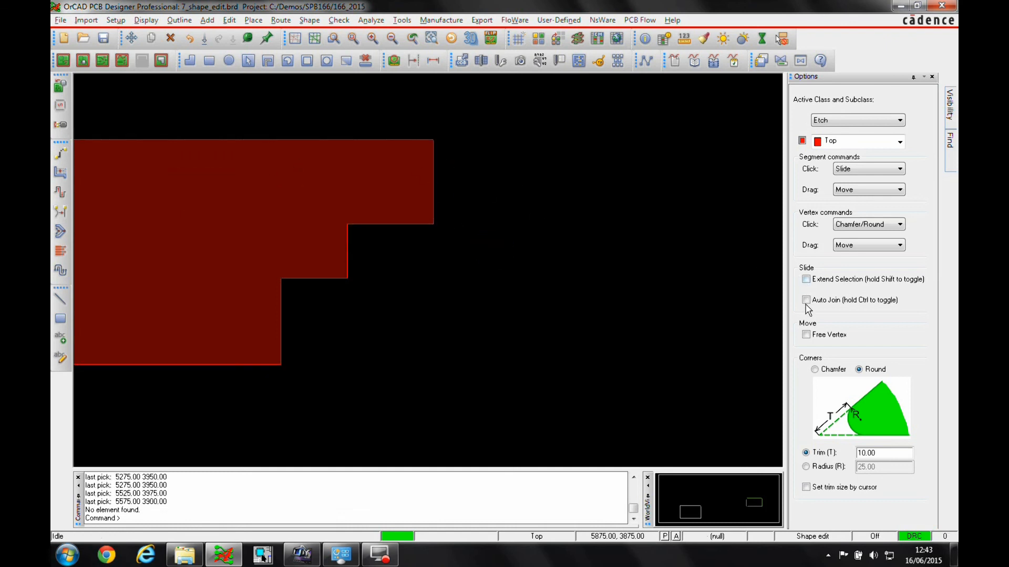
pyautogui.click(806, 300)
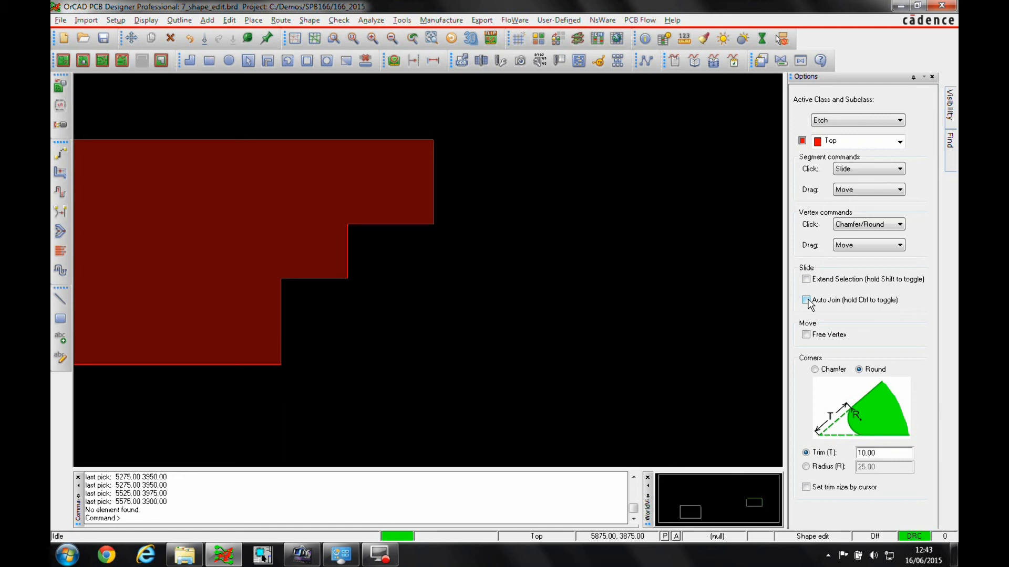
pyautogui.click(806, 300)
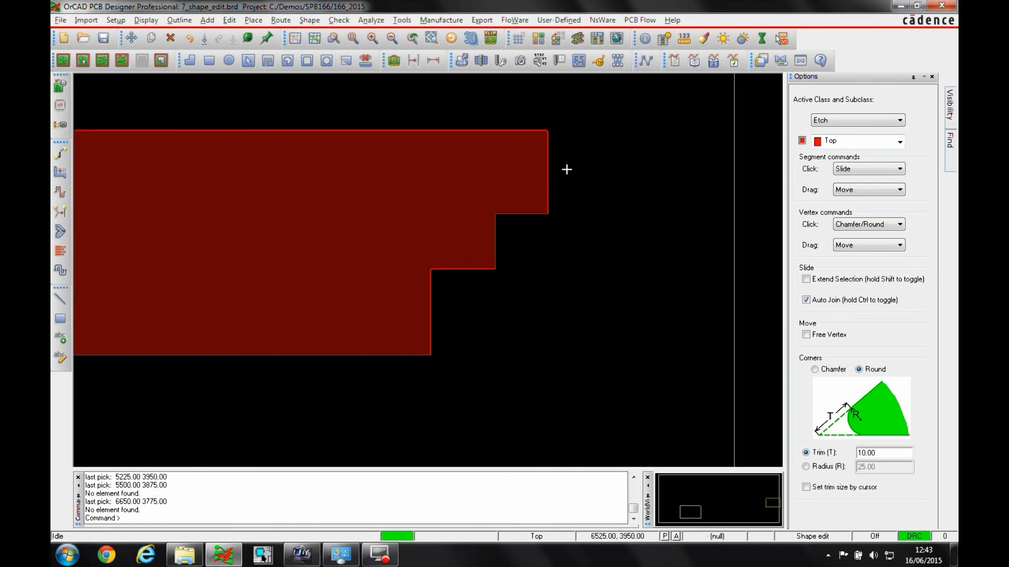
pyautogui.moveTo(545, 166)
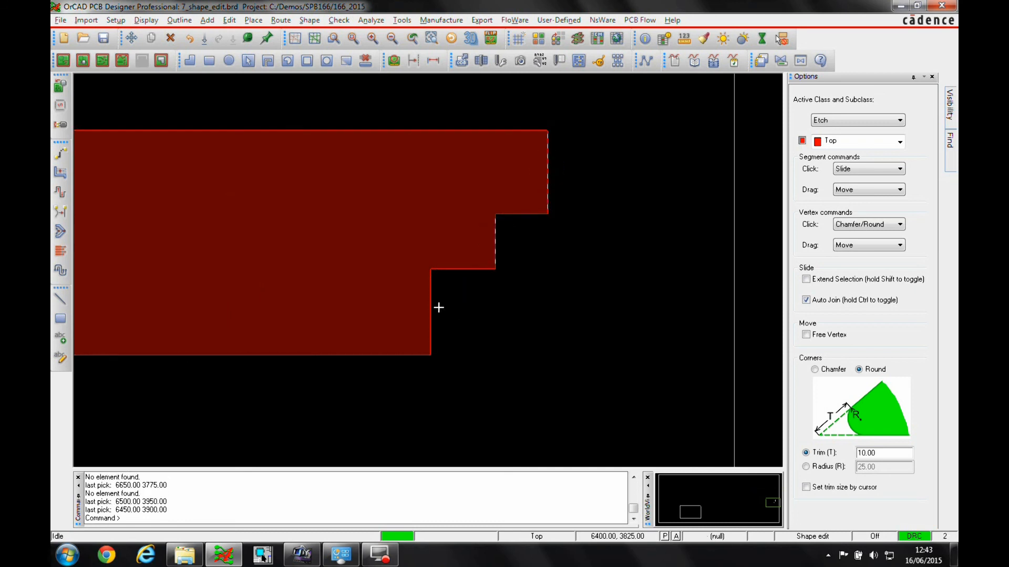
# Step: Move the selected step edges together with Move segment(s)
pyautogui.rightClick(439, 308)
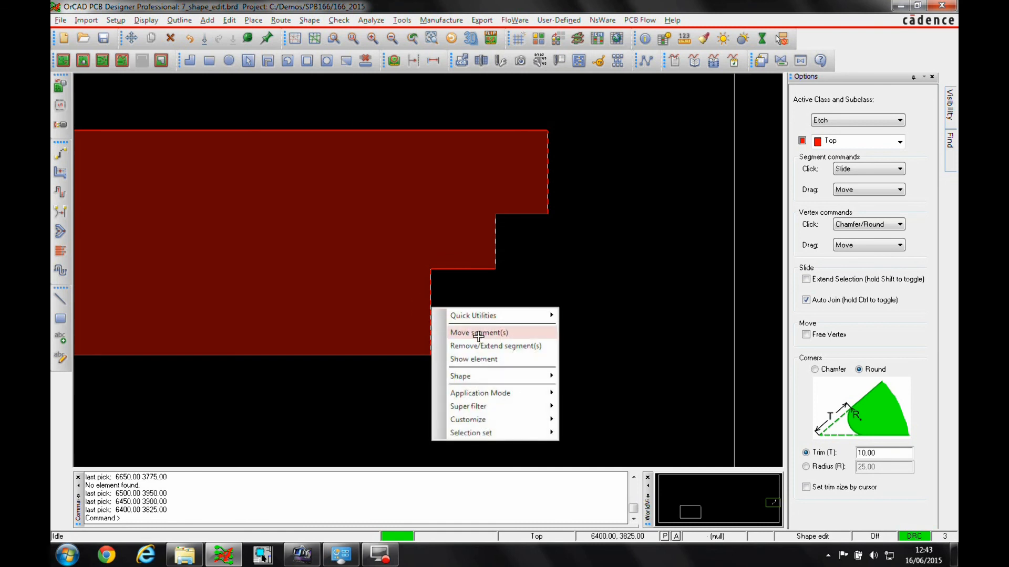
pyautogui.click(478, 333)
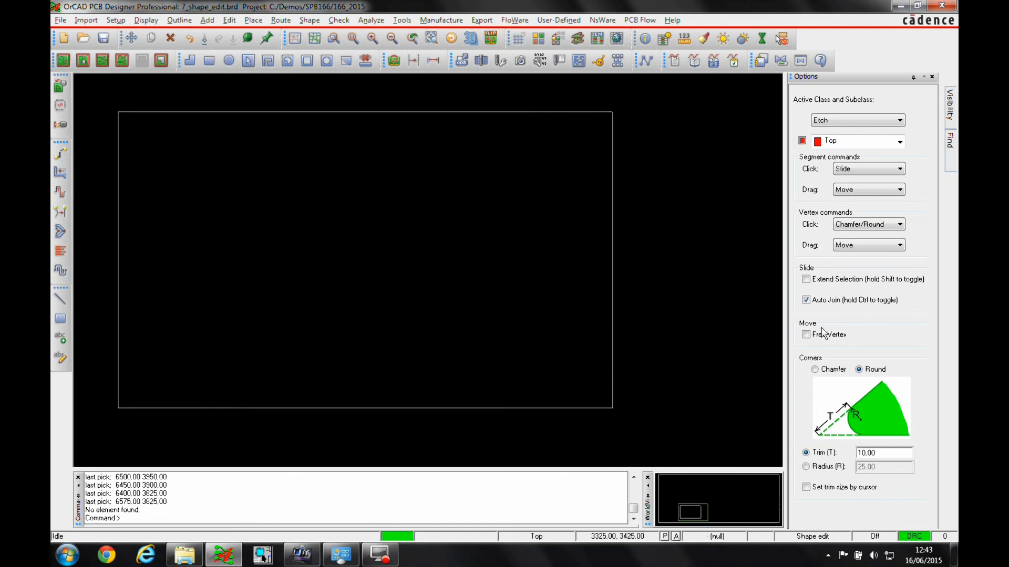
pyautogui.moveTo(826, 375)
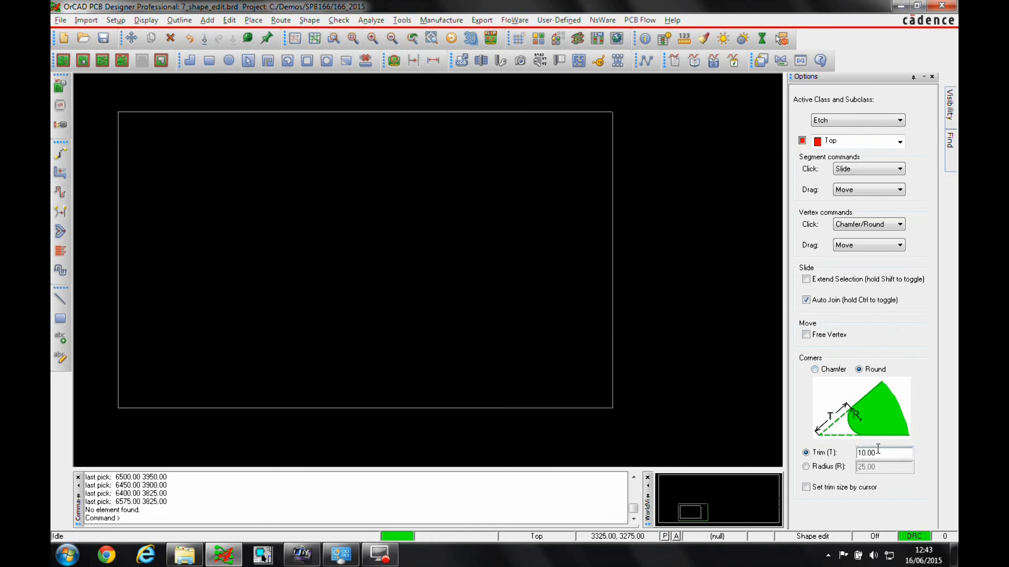
# Step: Trim all four board outline corners with a trim value of 25.00
pyautogui.write('25.00')
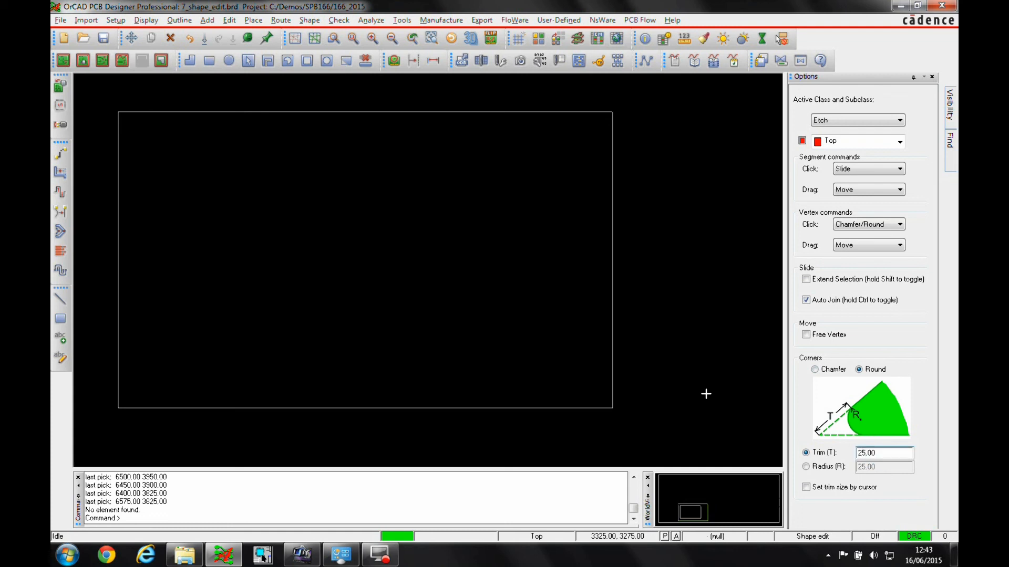
pyautogui.moveTo(612, 229)
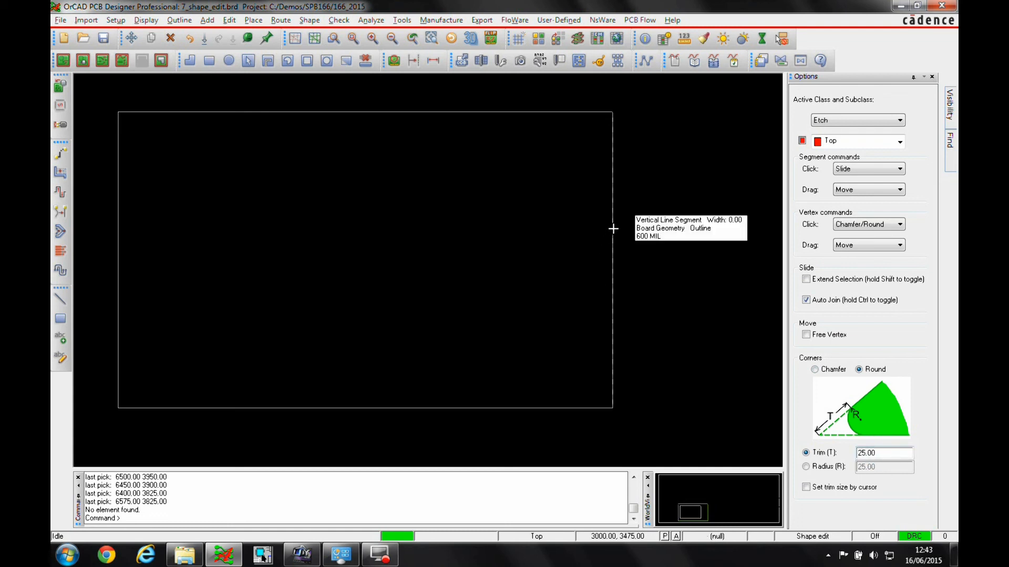
pyautogui.rightClick(613, 228)
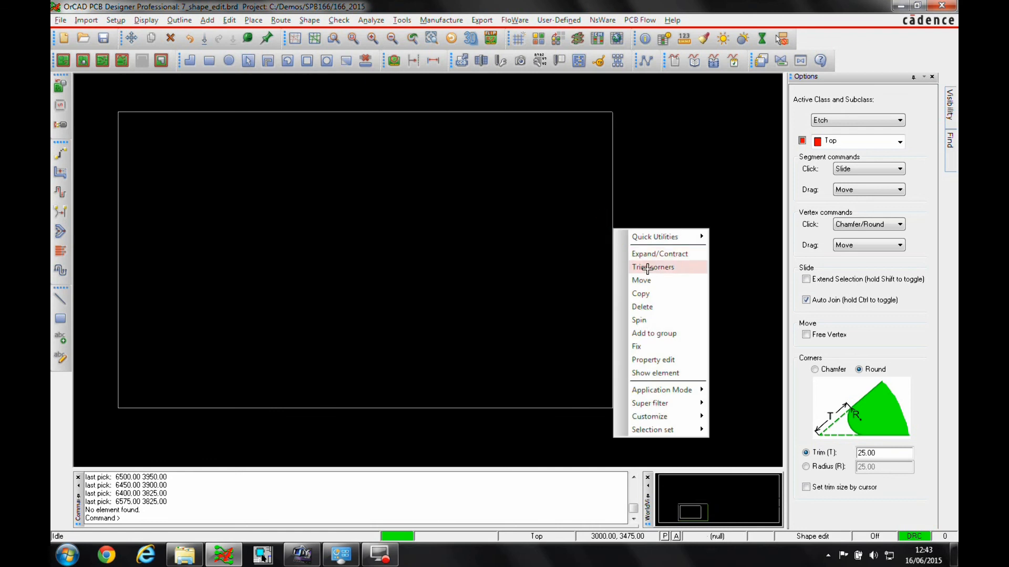
pyautogui.click(653, 267)
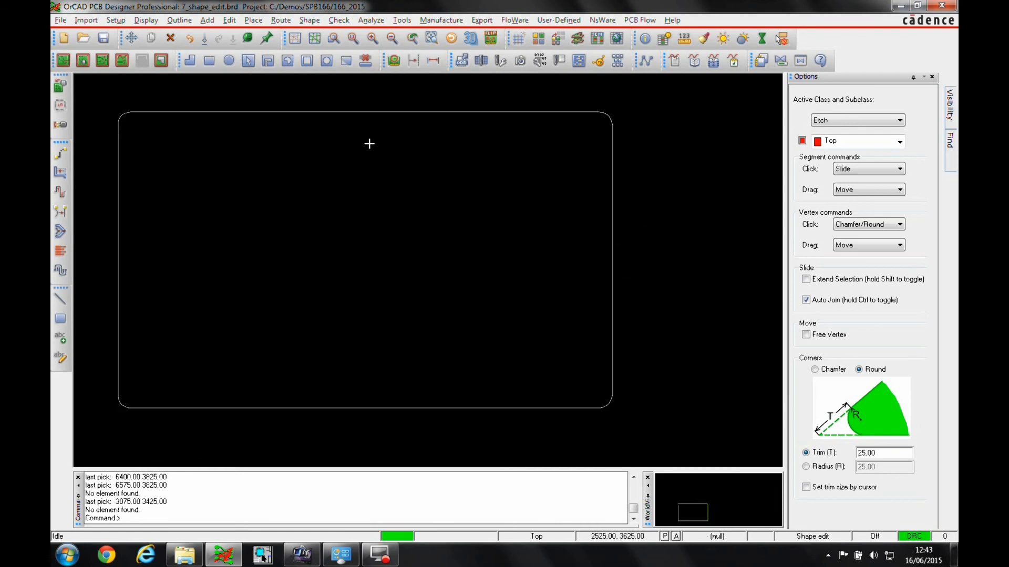
# Step: Add a rectangular notch cutting down into the outline's top edge
pyautogui.rightClick(369, 143)
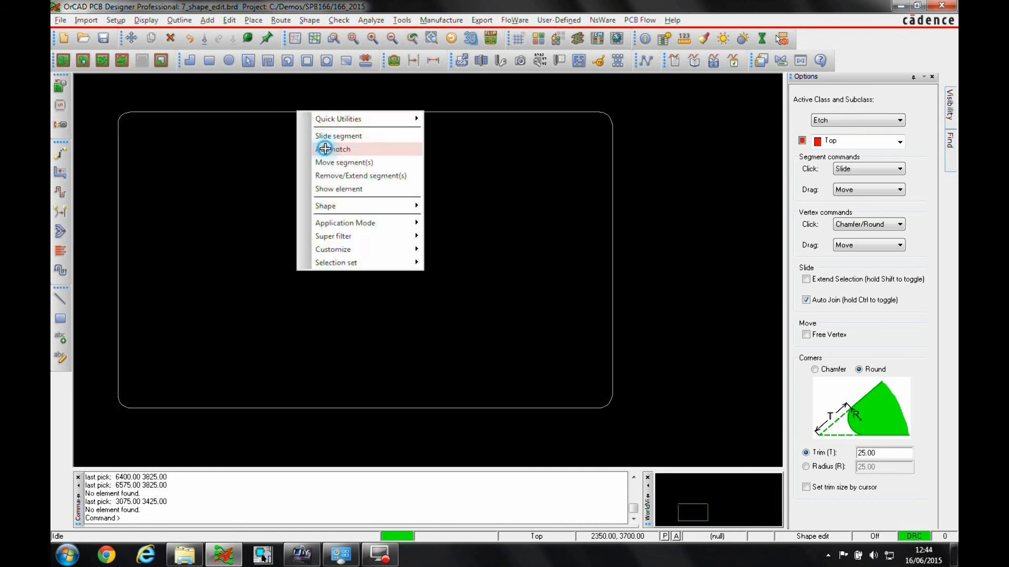
pyautogui.click(340, 149)
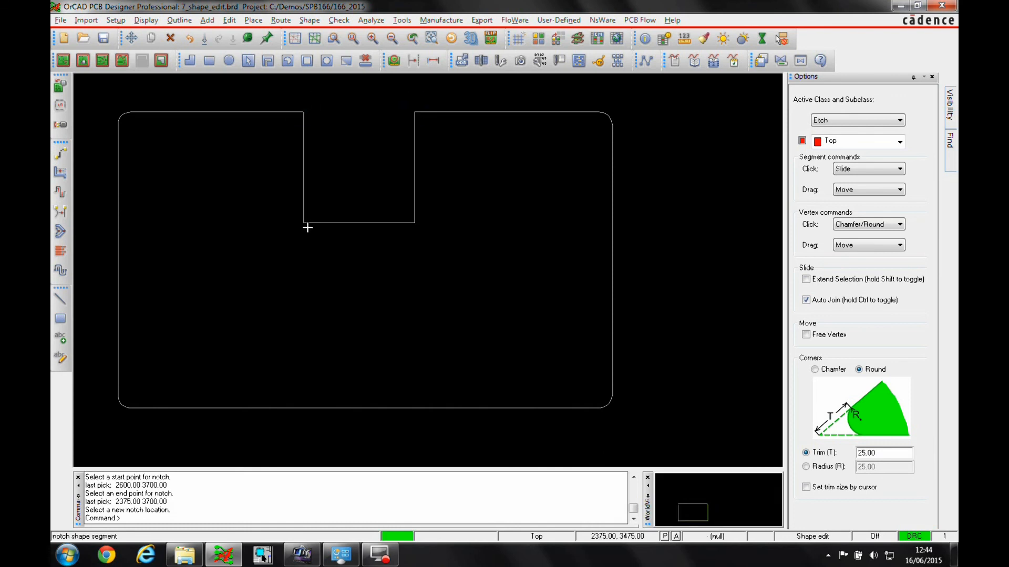
pyautogui.click(466, 238)
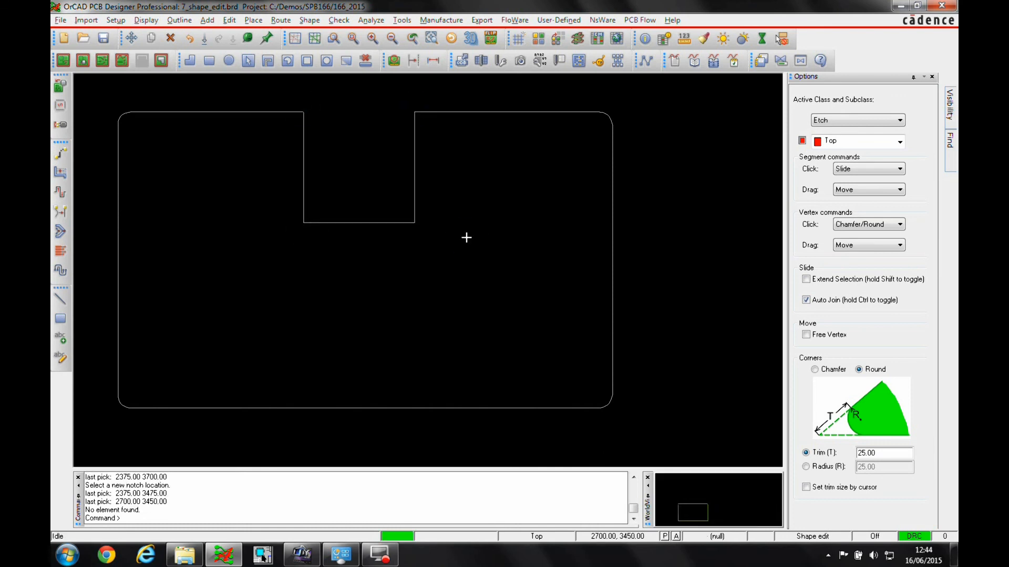